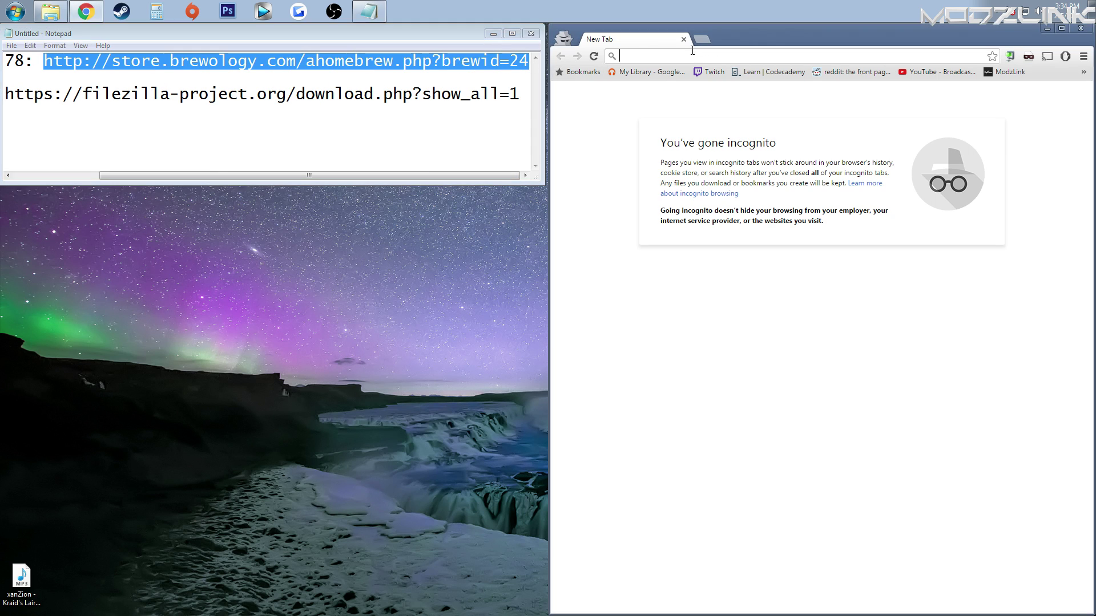
- Fetch the multiMAN (BASE) package from store.brewology.com brewid=24 and save it to the desktop
{"action": "type", "text": "store.brewology.com/ahomebrew.php?brewid=24"}
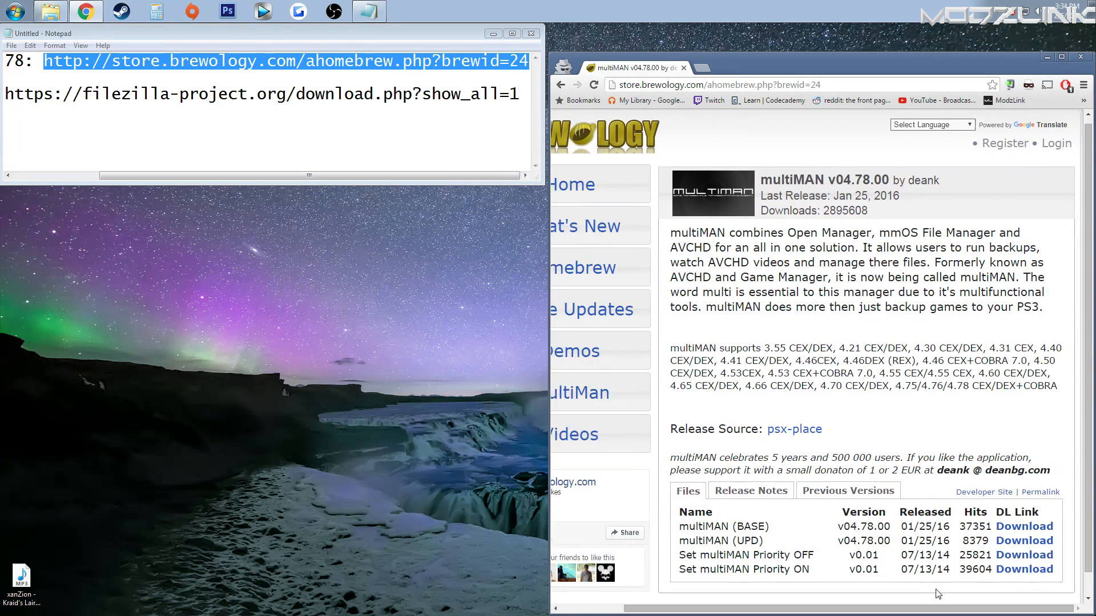
{"action": "left_click", "coordinate": [1024, 527]}
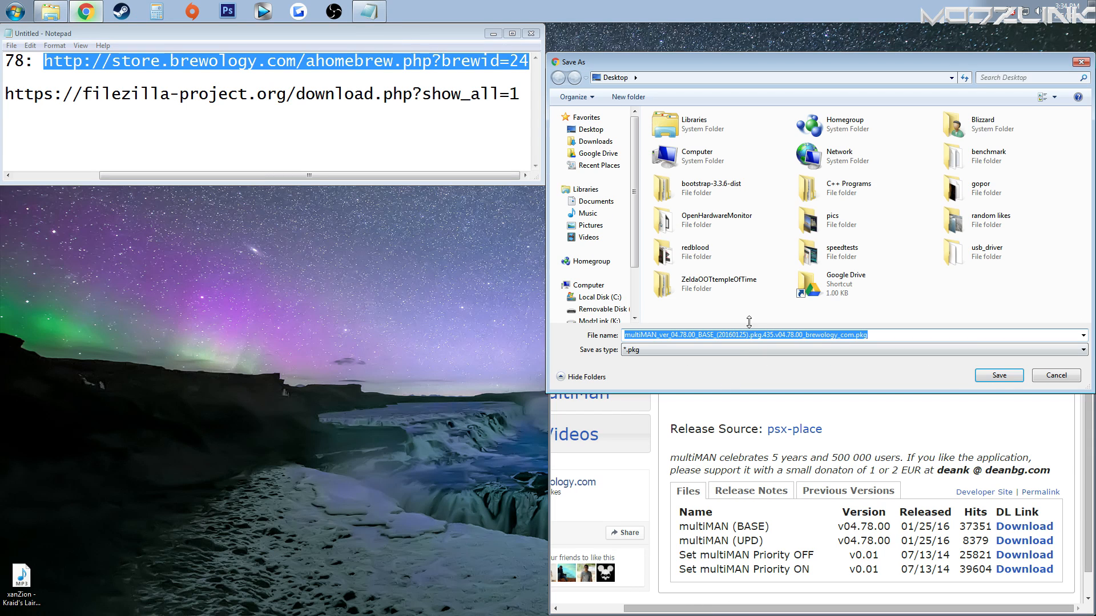
{"action": "left_click", "coordinate": [999, 374]}
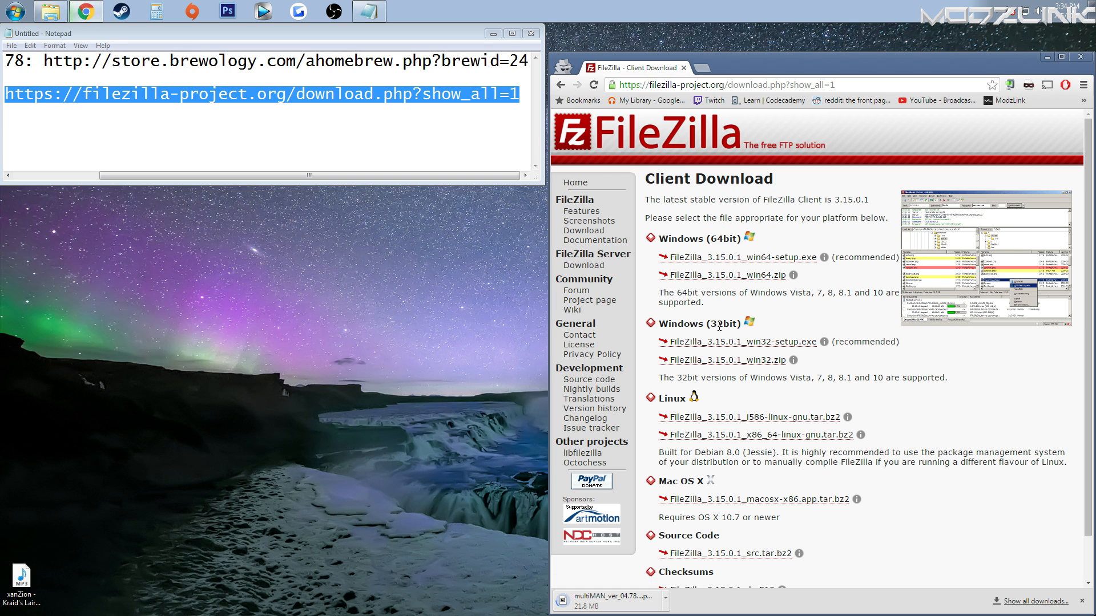
{"action": "mouse_move", "coordinate": [799, 481]}
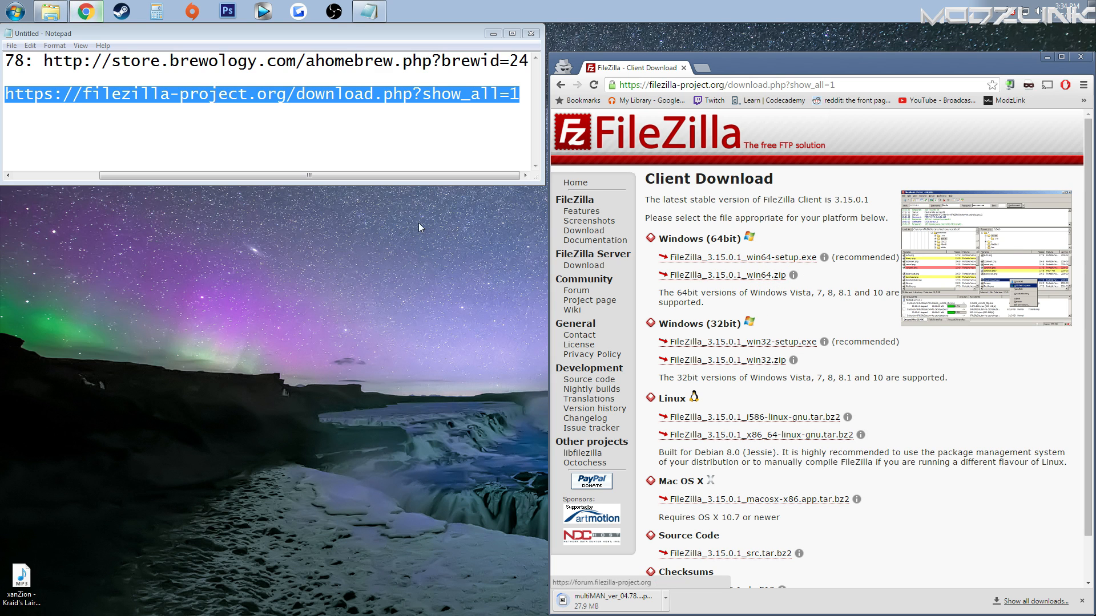
- Launch the FileZilla client and hide its window behind Chrome for now
{"action": "left_click", "coordinate": [13, 9]}
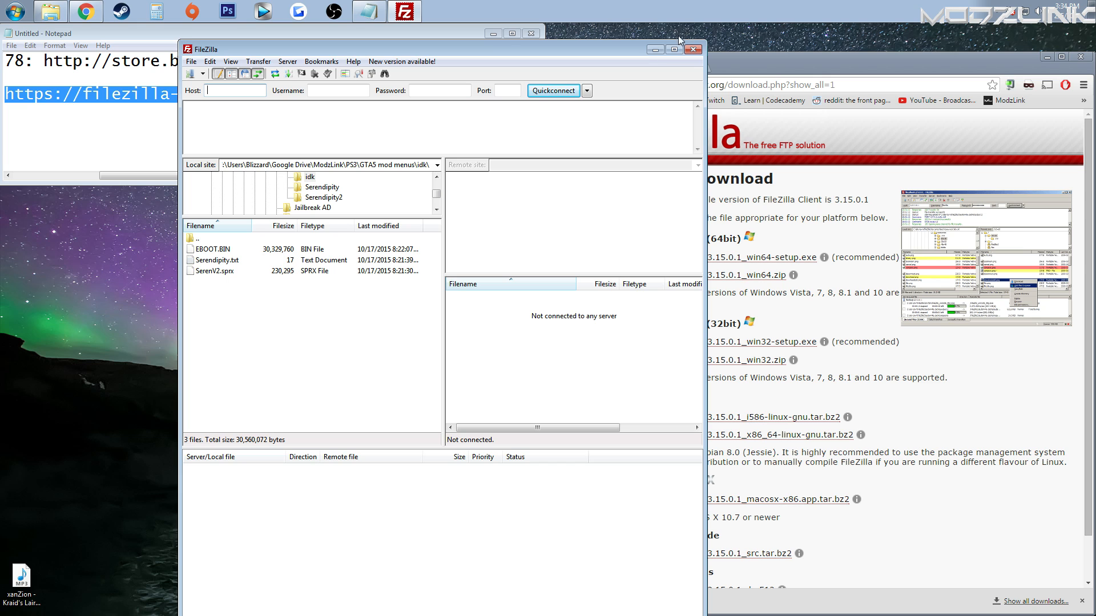
{"action": "left_click", "coordinate": [693, 49]}
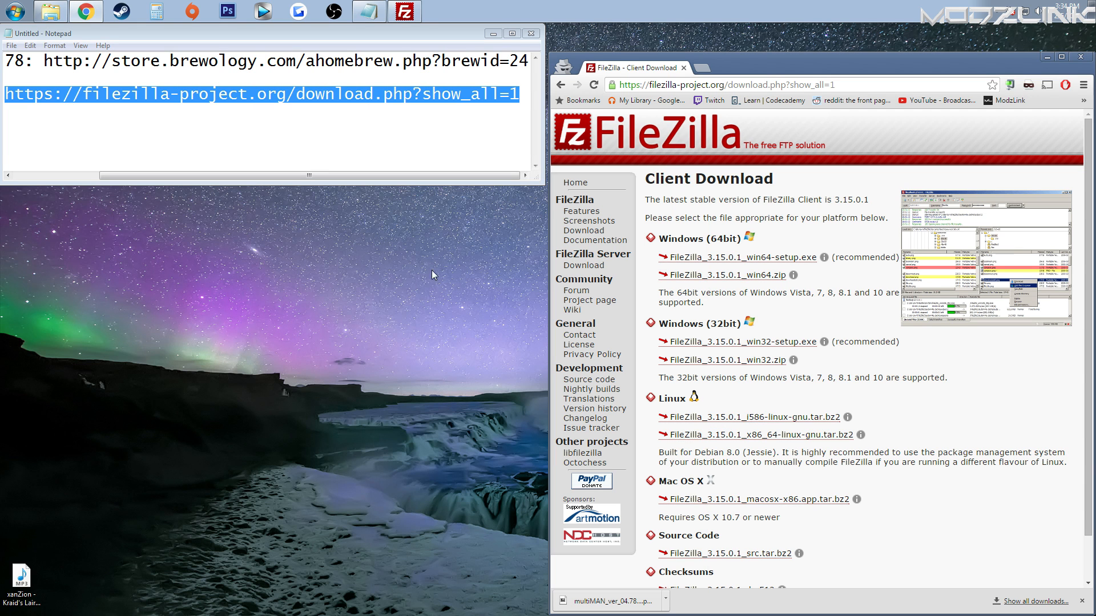
{"action": "mouse_move", "coordinate": [388, 295]}
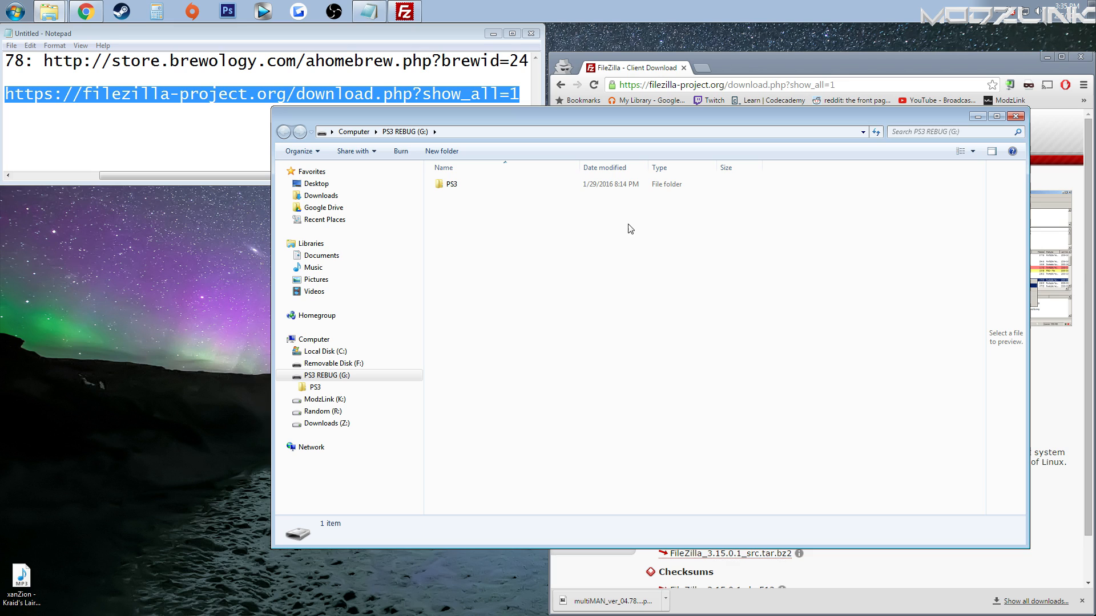
{"action": "mouse_move", "coordinate": [591, 282]}
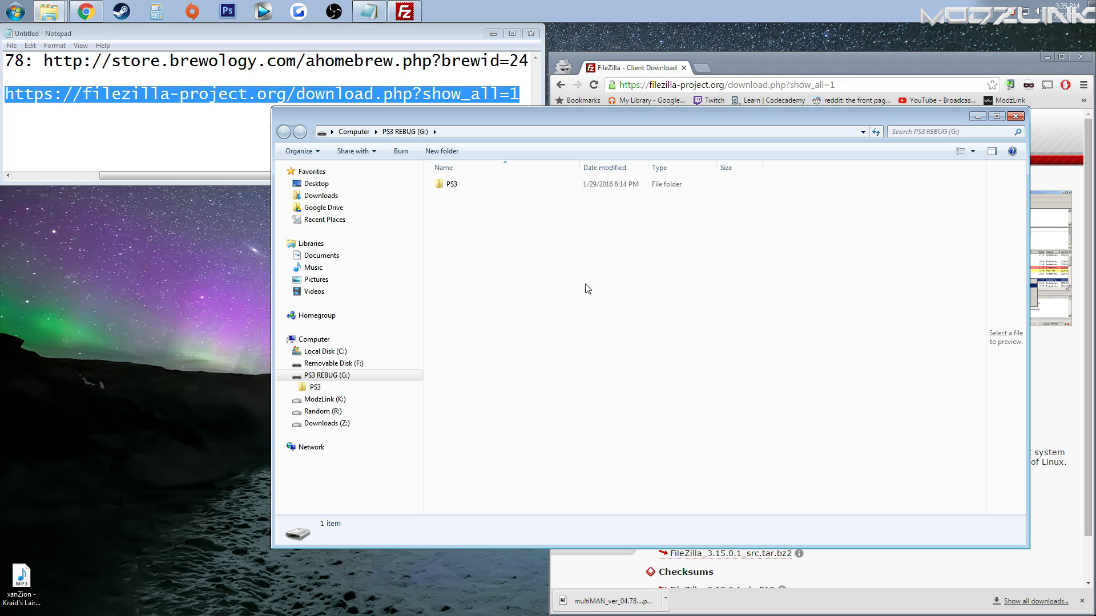
{"action": "mouse_move", "coordinate": [598, 285]}
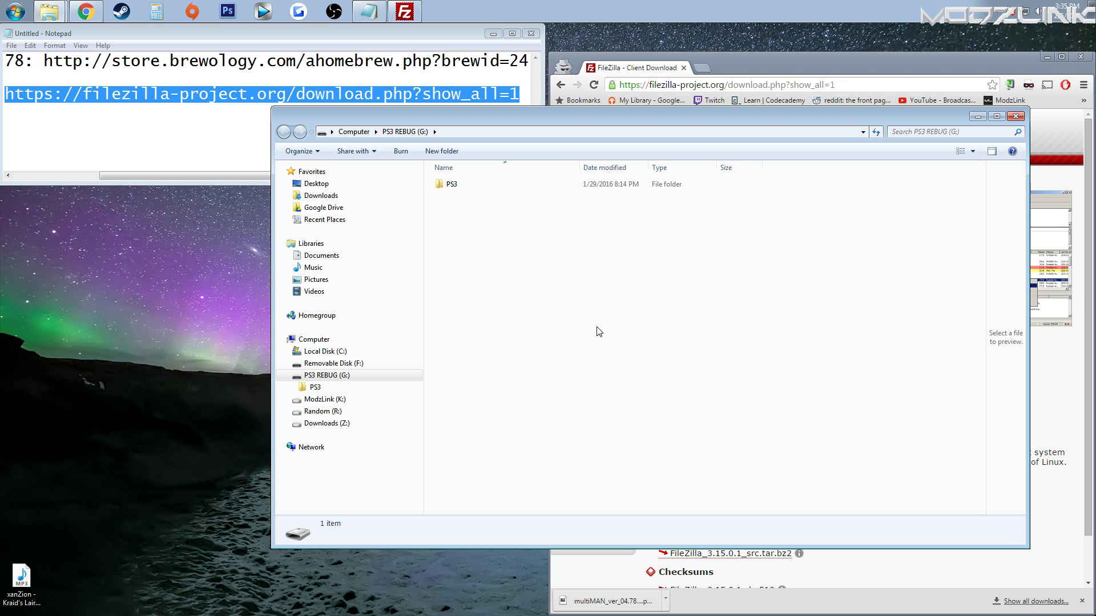
{"action": "mouse_move", "coordinate": [630, 128]}
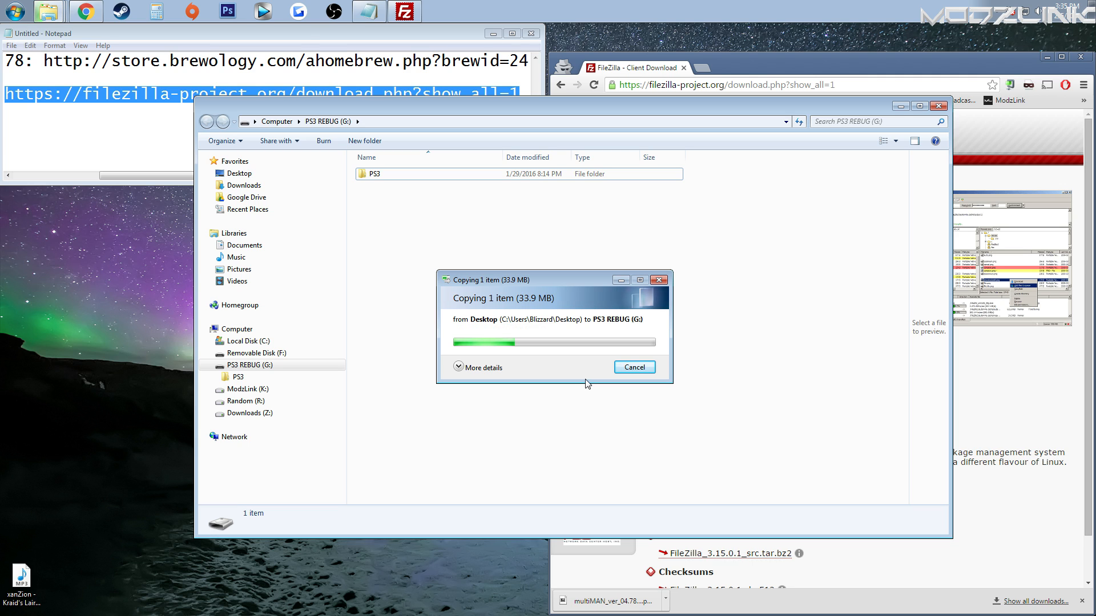
{"action": "mouse_move", "coordinate": [640, 392]}
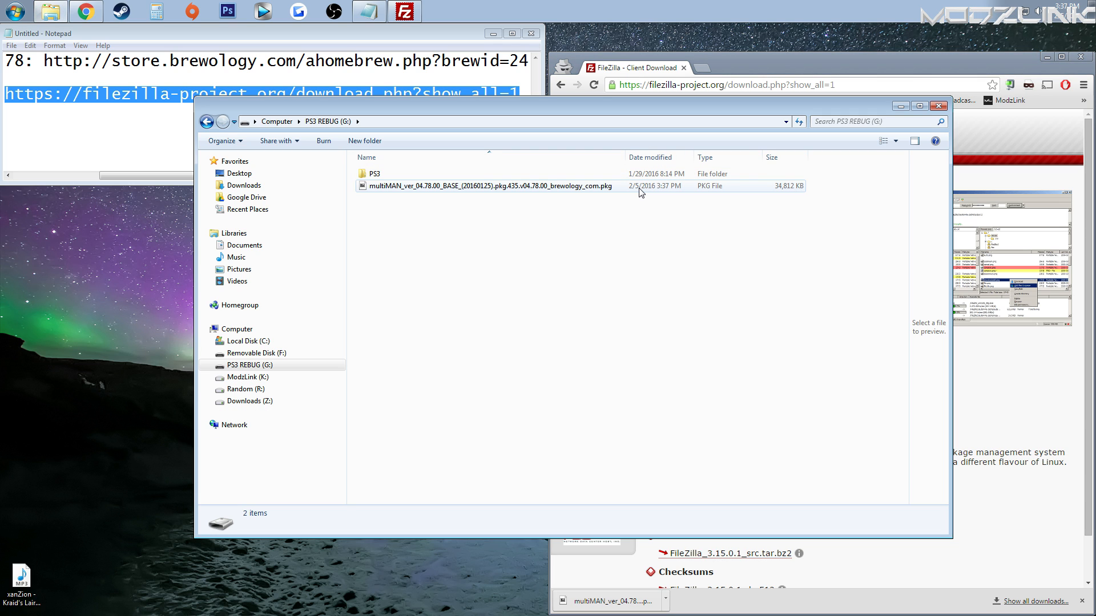
{"action": "mouse_move", "coordinate": [425, 192]}
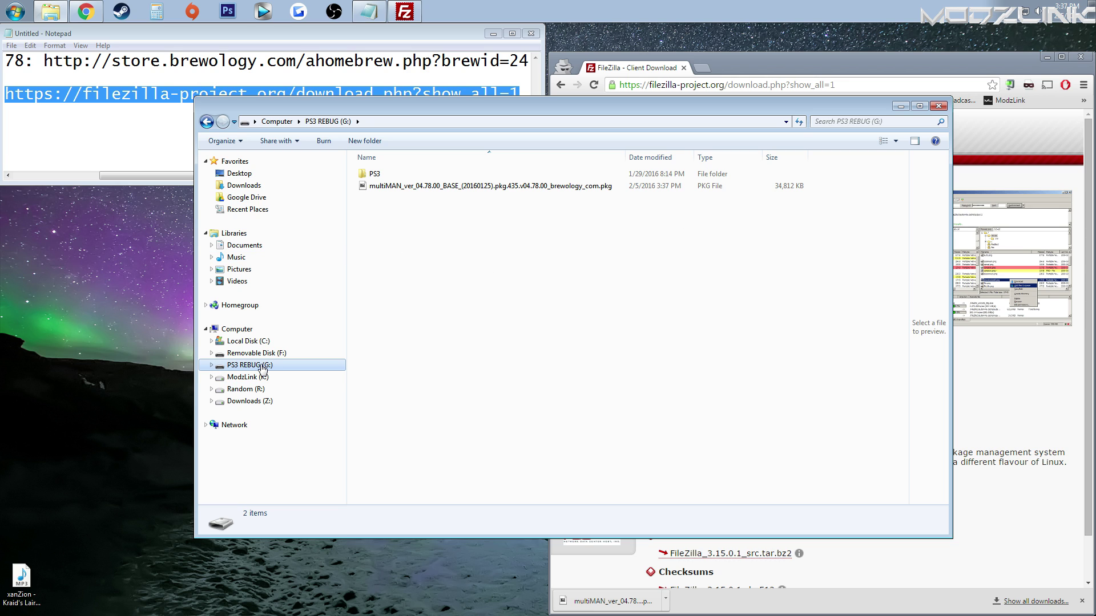
- Bring up the context actions for the PS3 REBUG (G:) drive holding the multiMAN .pkg
{"action": "right_click", "coordinate": [245, 365]}
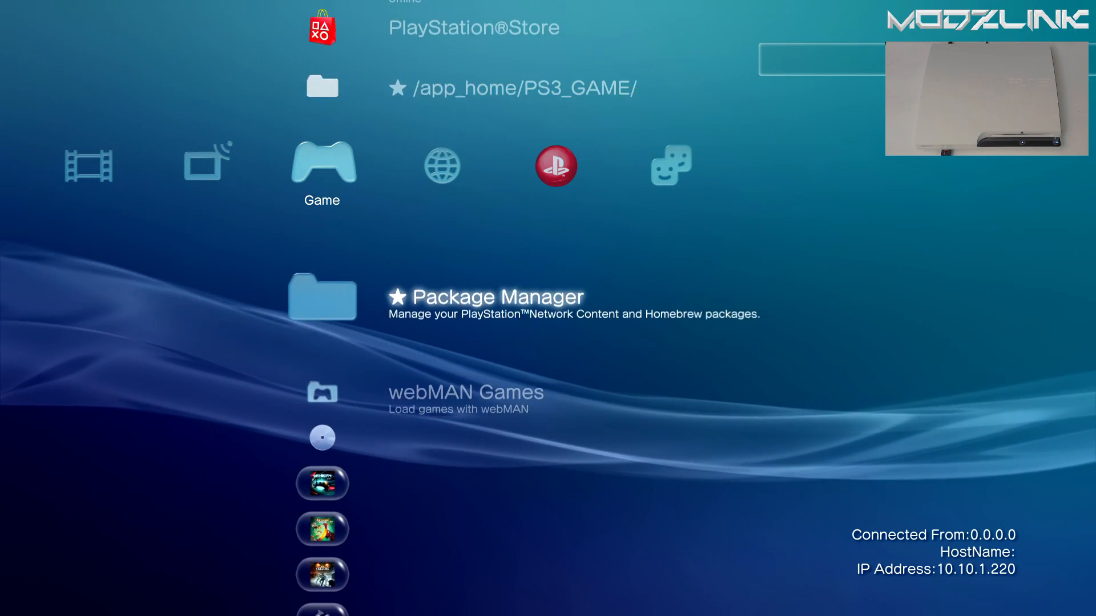
- Install the multiMAN pkg via Package Manager and return to the Game menu
{"action": "left_click", "coordinate": [322, 298]}
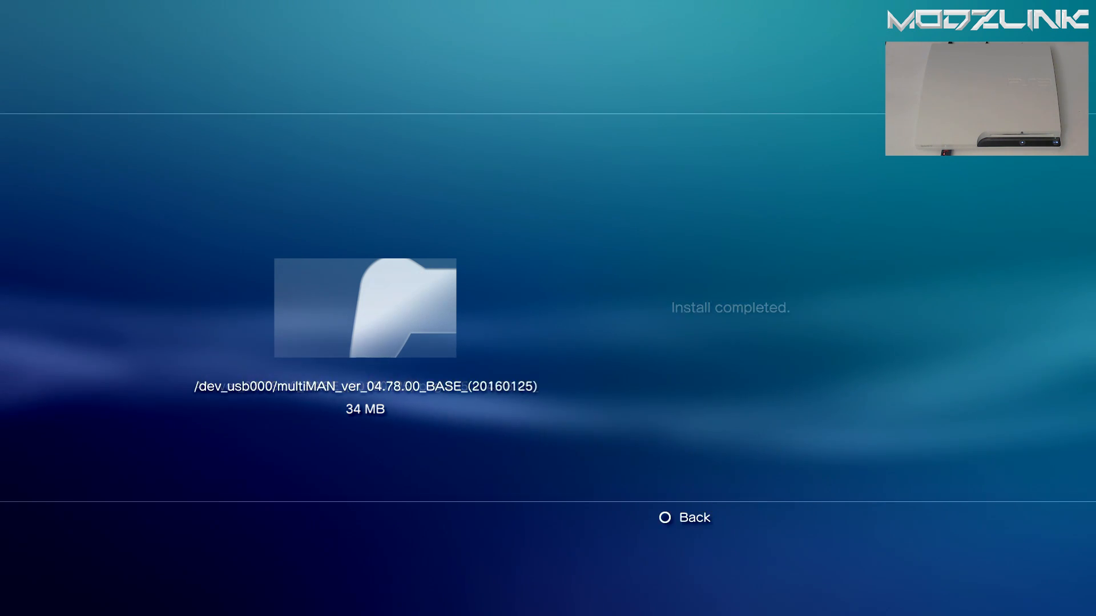
{"action": "left_click", "coordinate": [664, 518]}
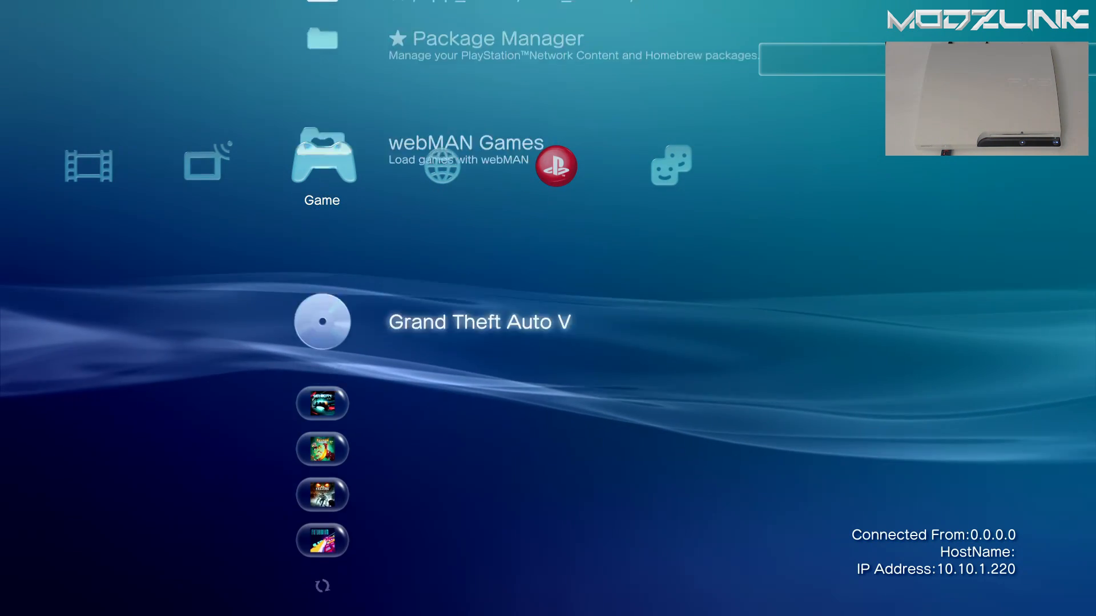
- Scroll the Game column down to the newly installed multiMAN entry
{"action": "scroll", "scroll_direction": "down", "scroll_amount": 3}
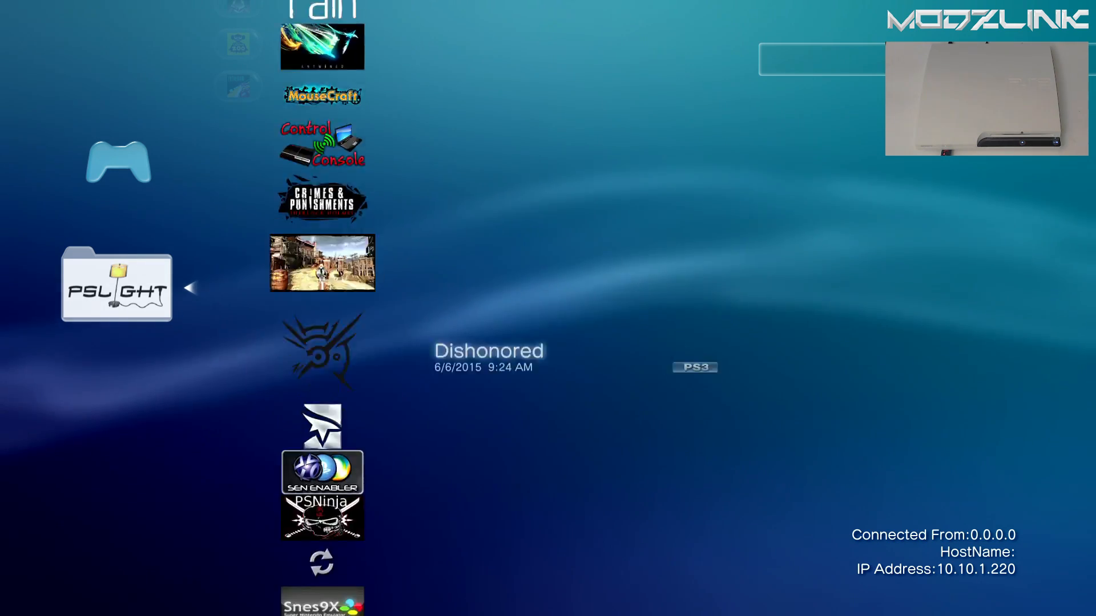
{"action": "scroll", "scroll_direction": "down", "scroll_amount": 3}
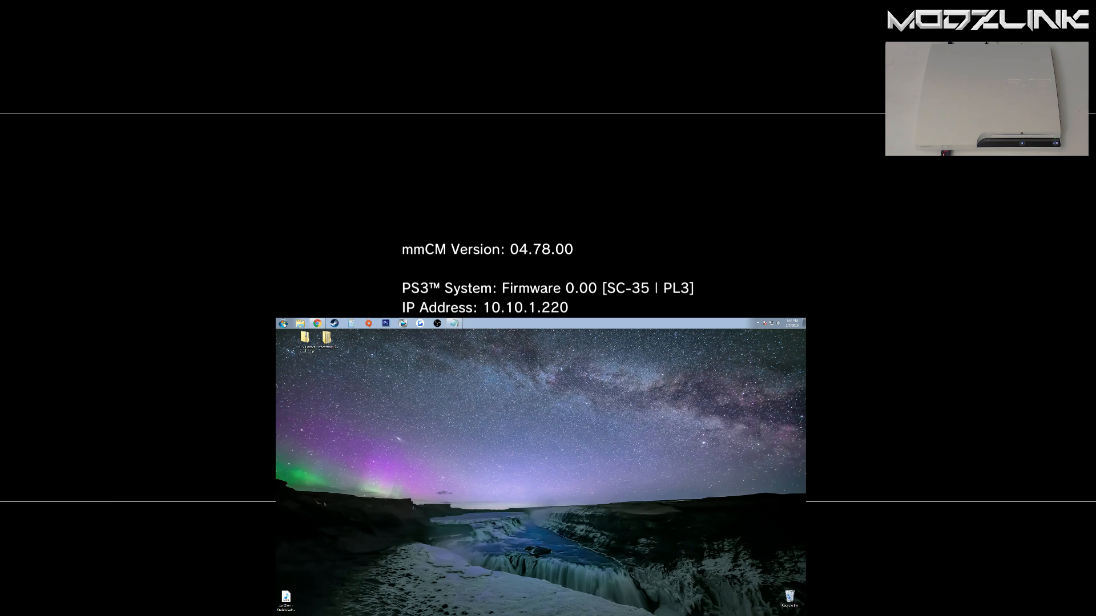
- Bring FileZilla full screen and Quickconnect to the PS3 at host 10.10.1.220
{"action": "left_click", "coordinate": [283, 323]}
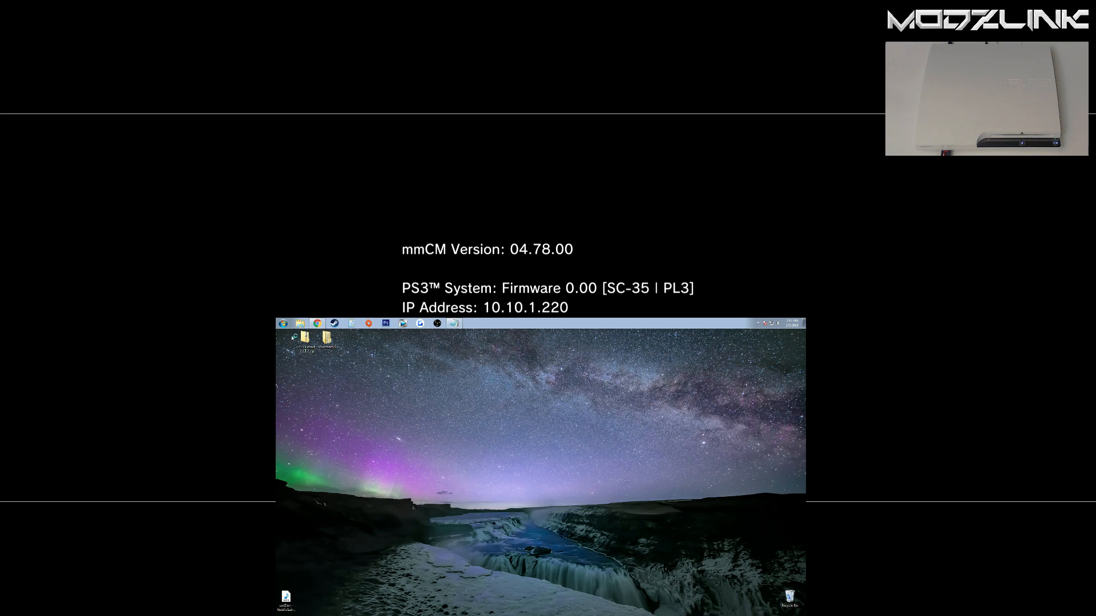
{"action": "left_click", "coordinate": [471, 323]}
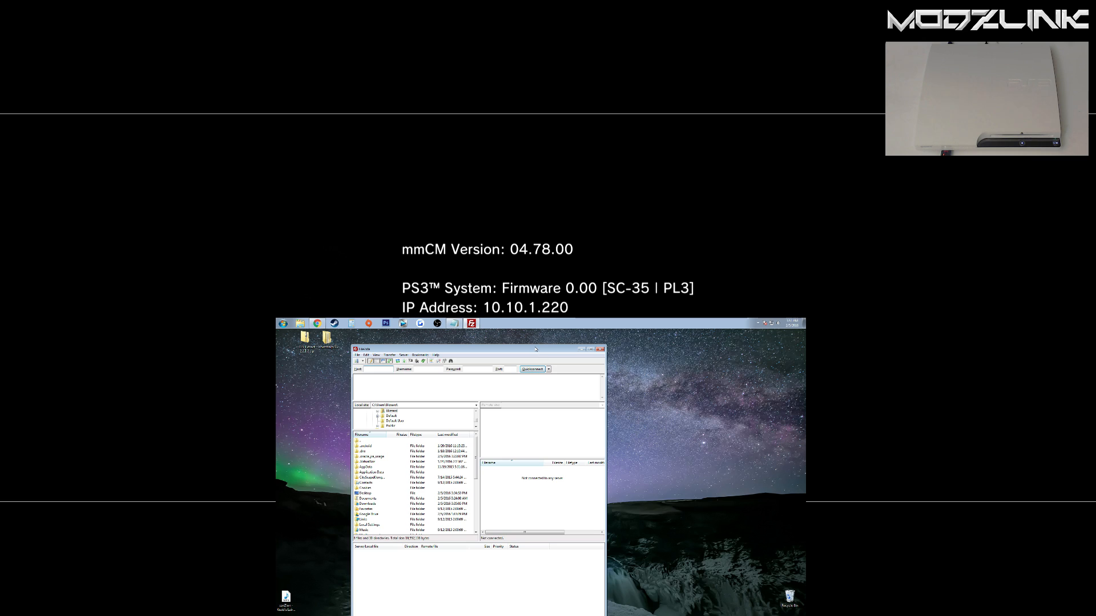
{"action": "left_click", "coordinate": [594, 350]}
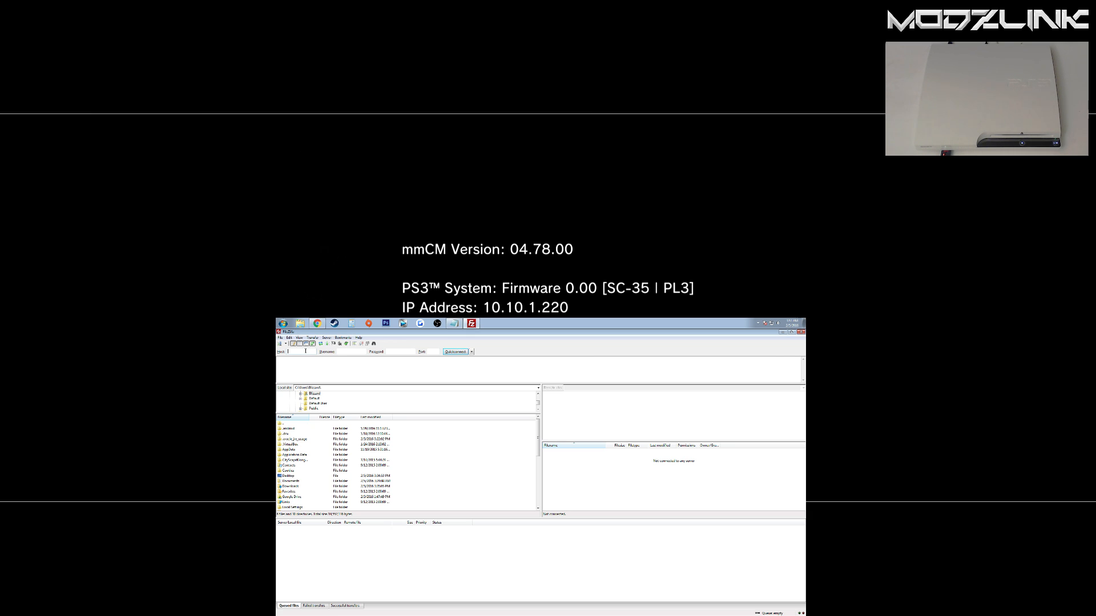
{"action": "type", "text": "10.10.1.220"}
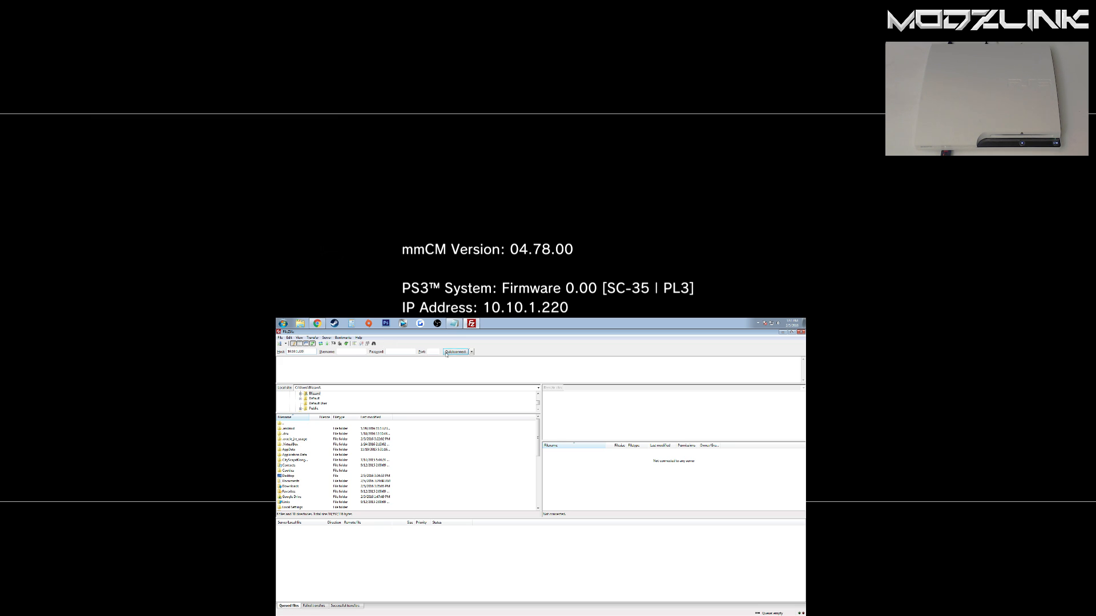
{"action": "left_click", "coordinate": [456, 352]}
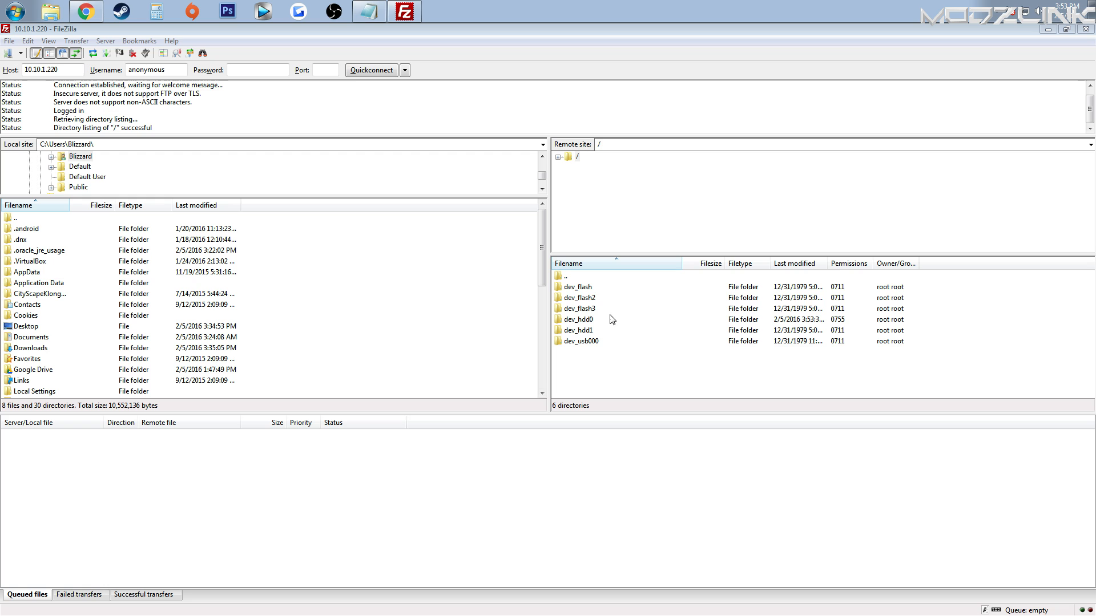
{"action": "mouse_move", "coordinate": [561, 287]}
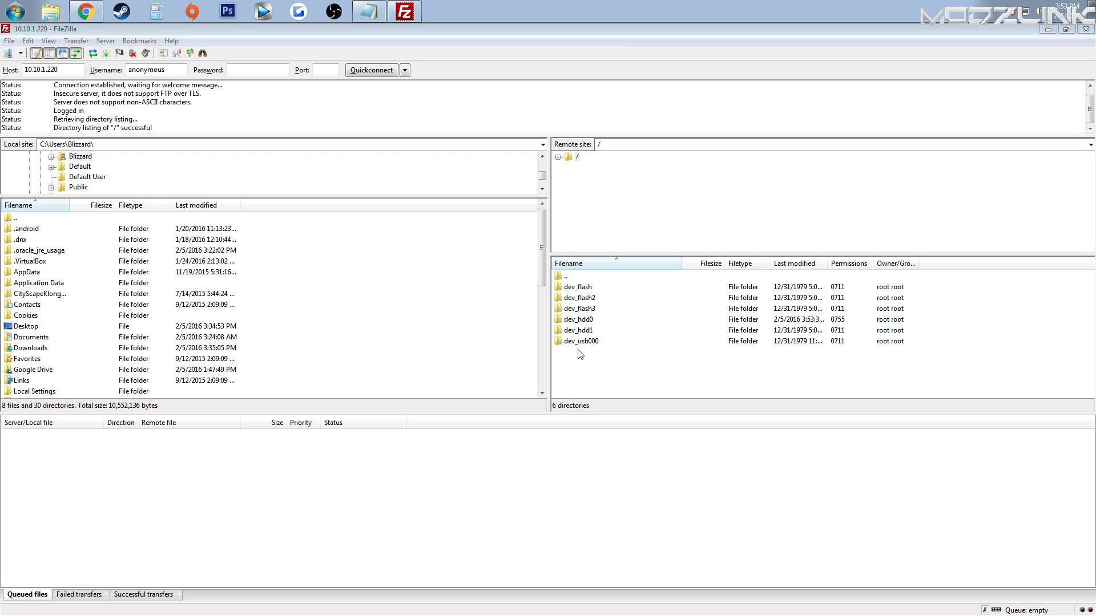
{"action": "mouse_move", "coordinate": [588, 345]}
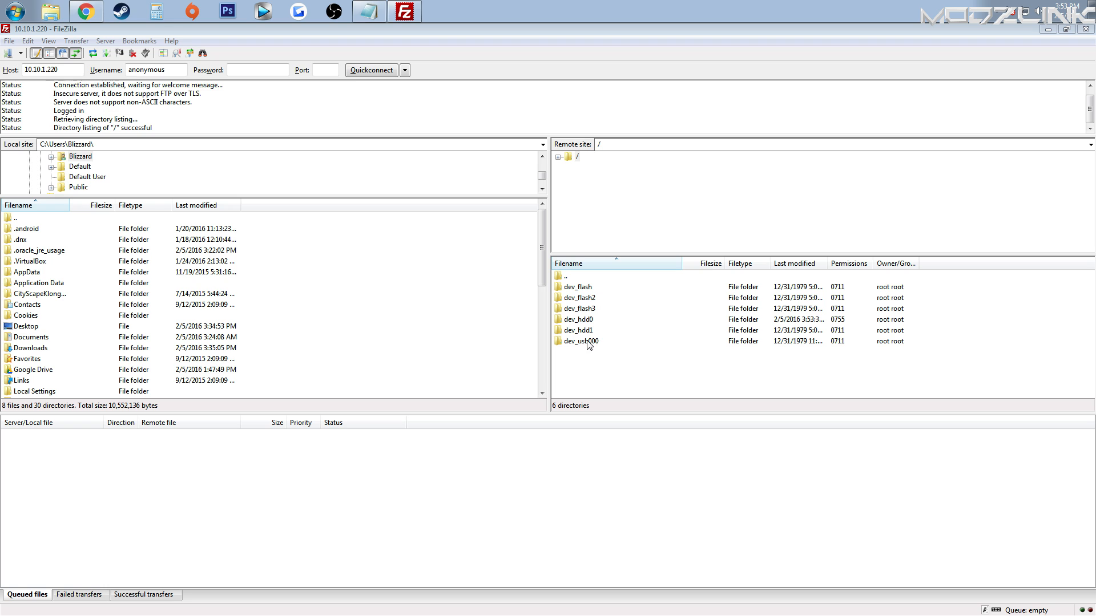
- Browse the PS3's dev_hdd1 folder, then its dev_hdd0 folder, in the remote pane
{"action": "double_click", "coordinate": [579, 341]}
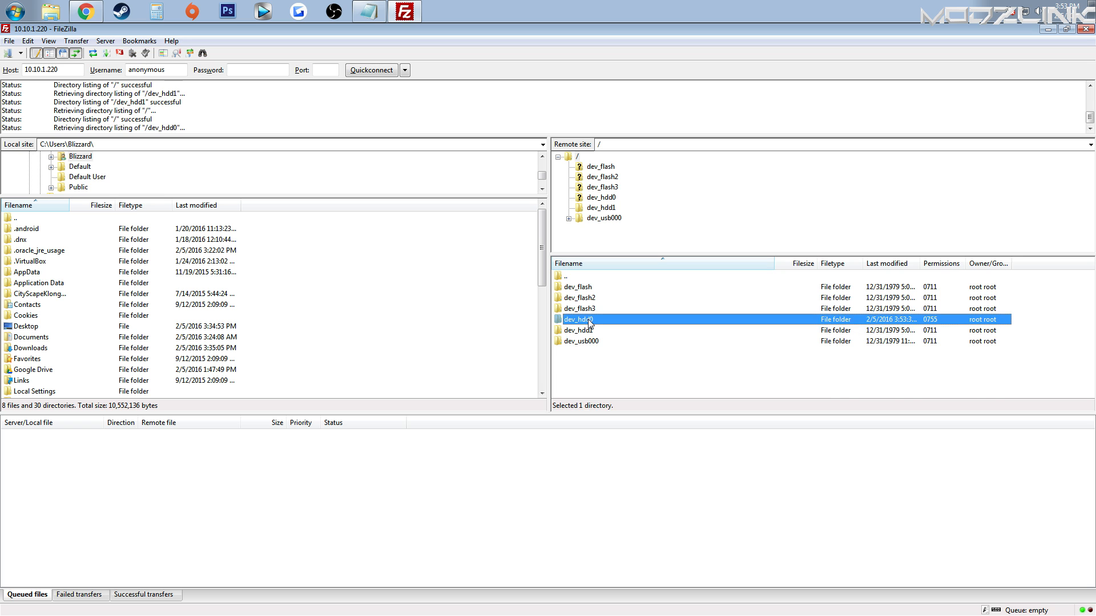
{"action": "double_click", "coordinate": [576, 320]}
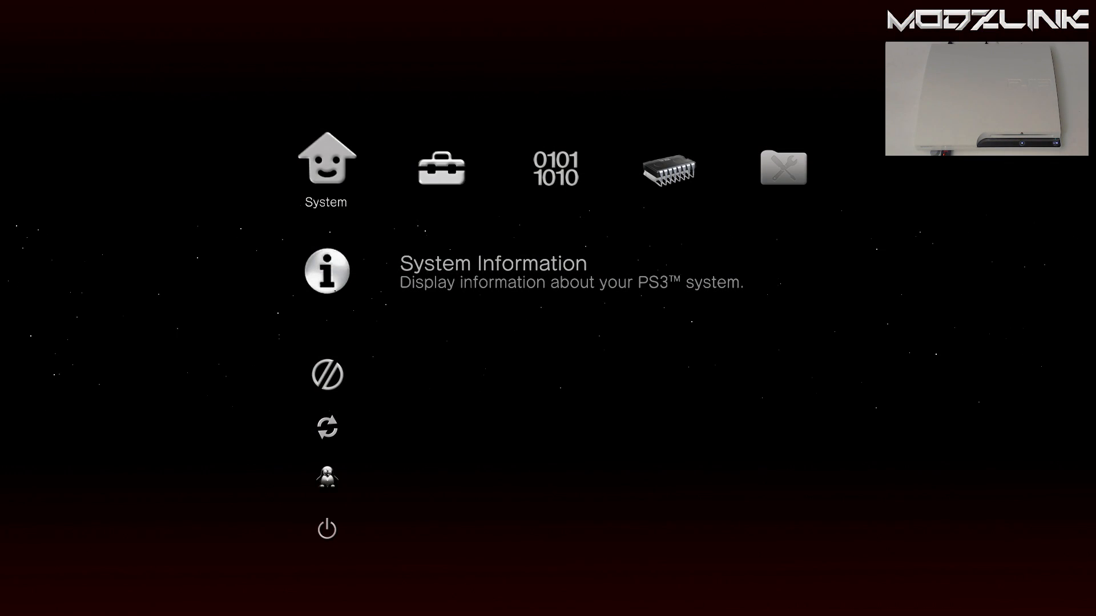
- Show System Information: Rebug Toolbox 02.02.09, firmware 4.78, IP 10.10.1.220
{"action": "left_click", "coordinate": [326, 279]}
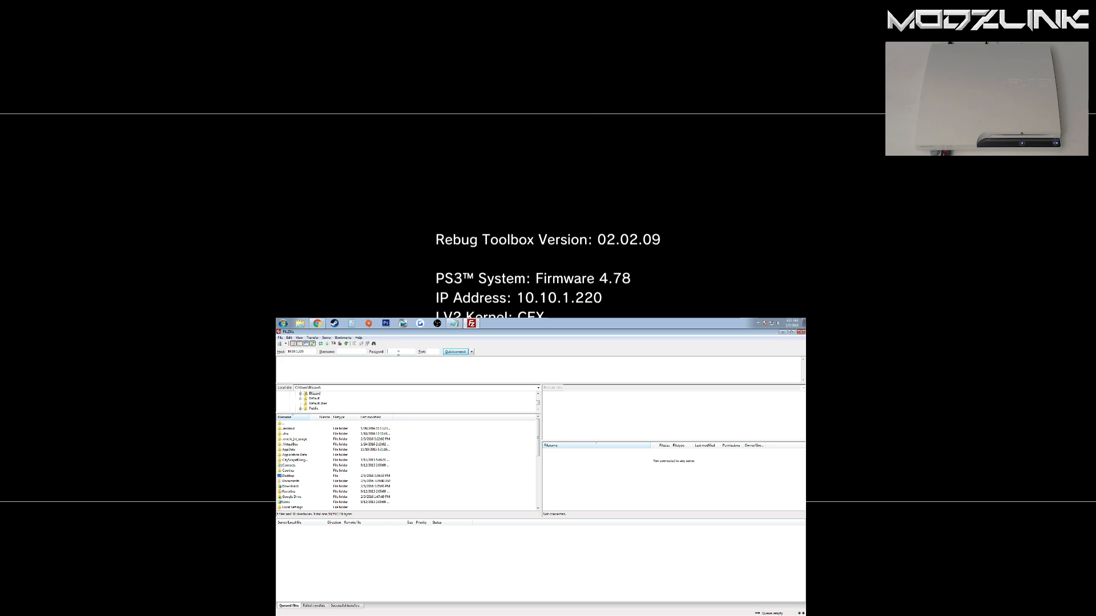
- Reconnect to the PS3 and browse dev_usb000 and dev_hdd0 from the root listing
{"action": "left_click", "coordinate": [454, 352]}
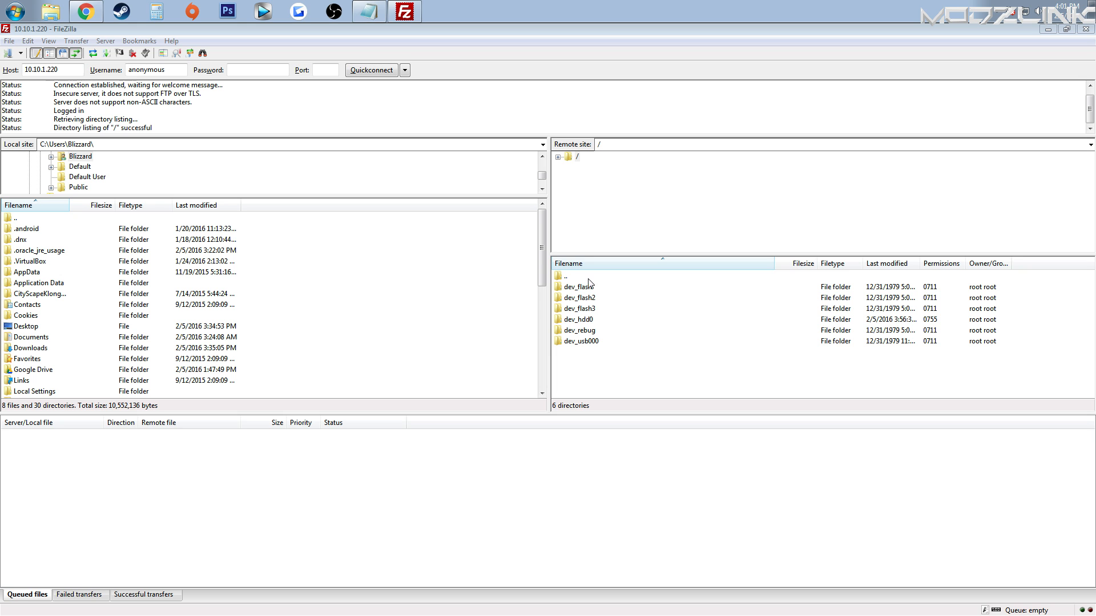
{"action": "double_click", "coordinate": [582, 341]}
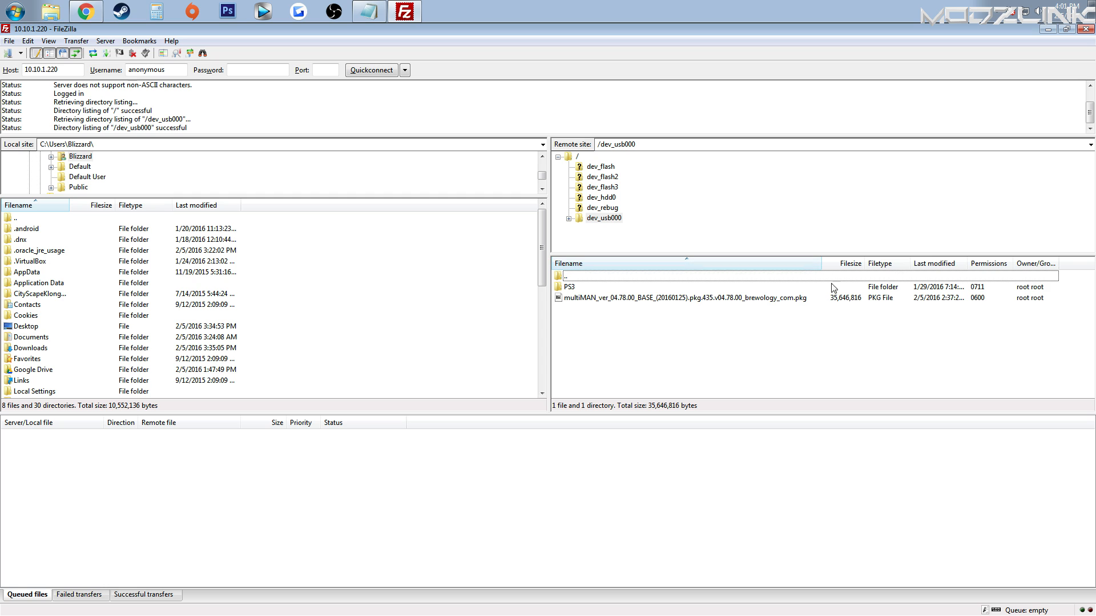
{"action": "mouse_move", "coordinate": [580, 283]}
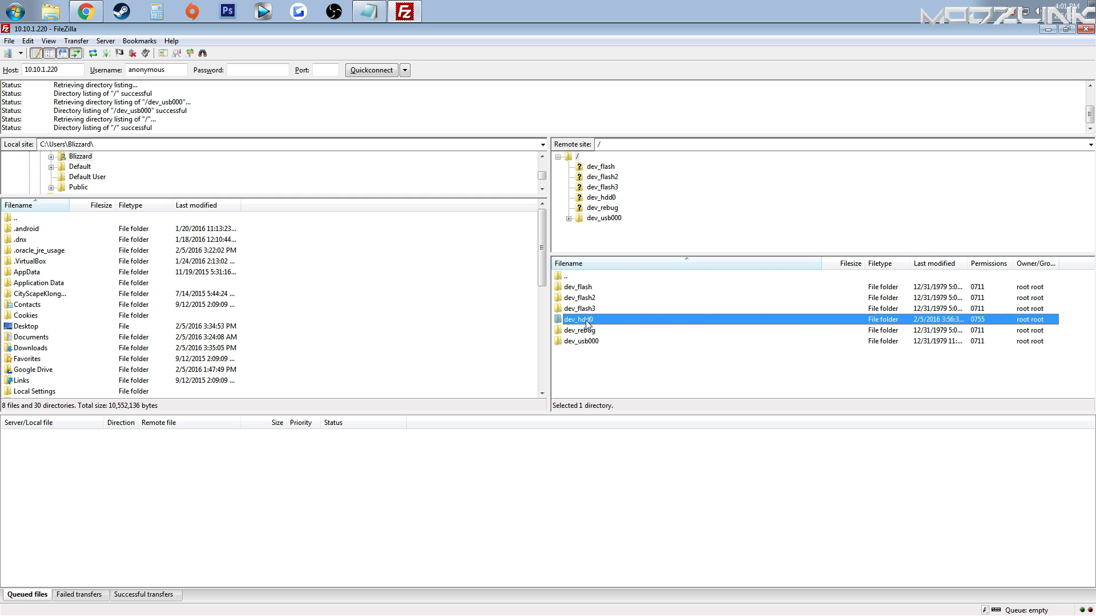
{"action": "double_click", "coordinate": [579, 319]}
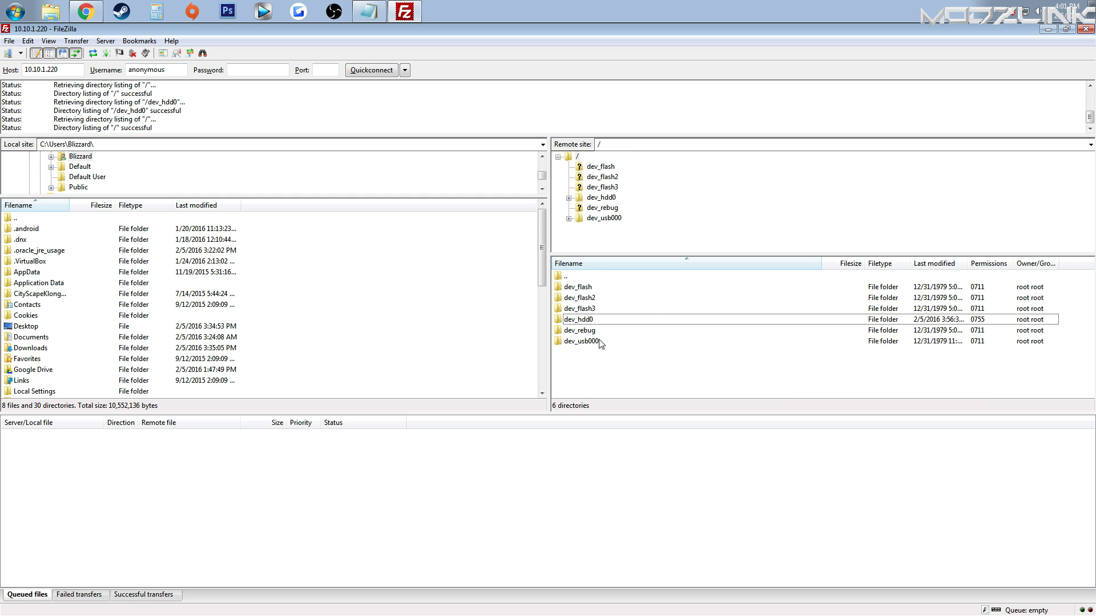
{"action": "mouse_move", "coordinate": [590, 308]}
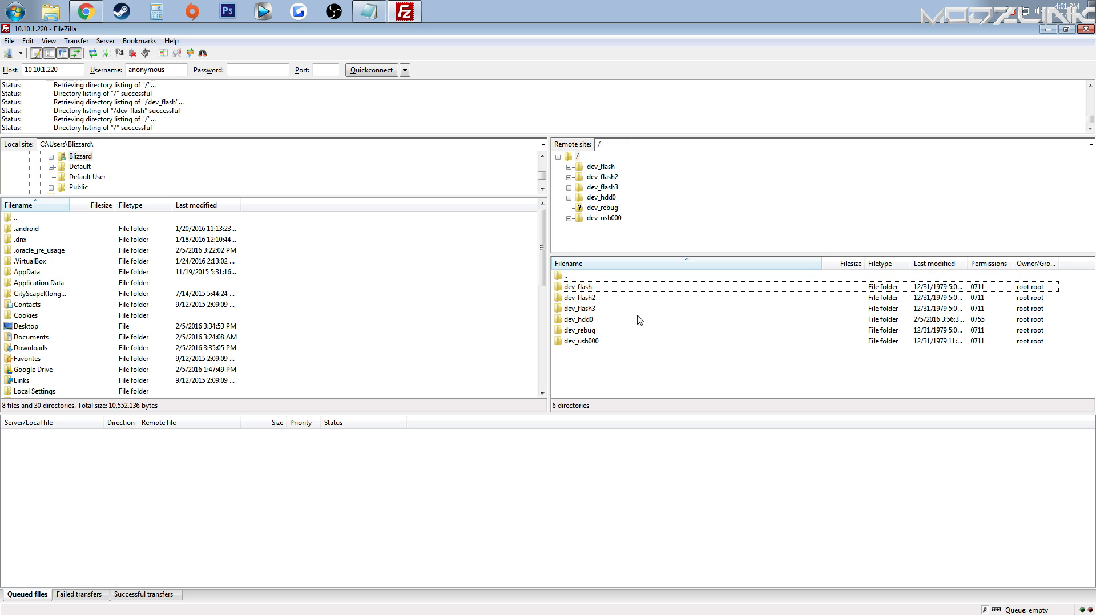
{"action": "mouse_move", "coordinate": [635, 322]}
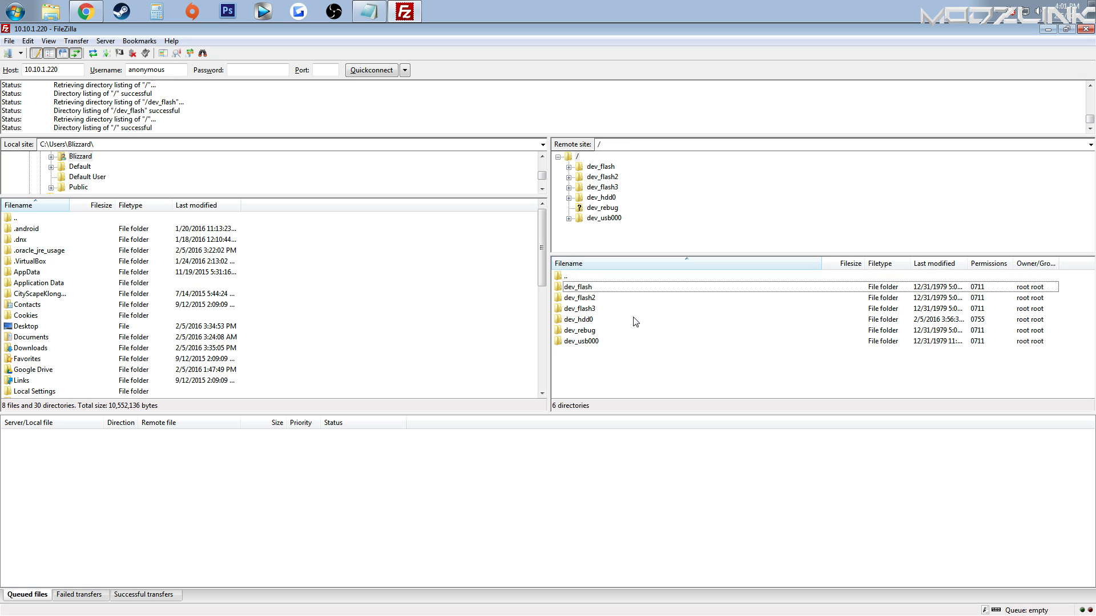
{"action": "mouse_move", "coordinate": [602, 329]}
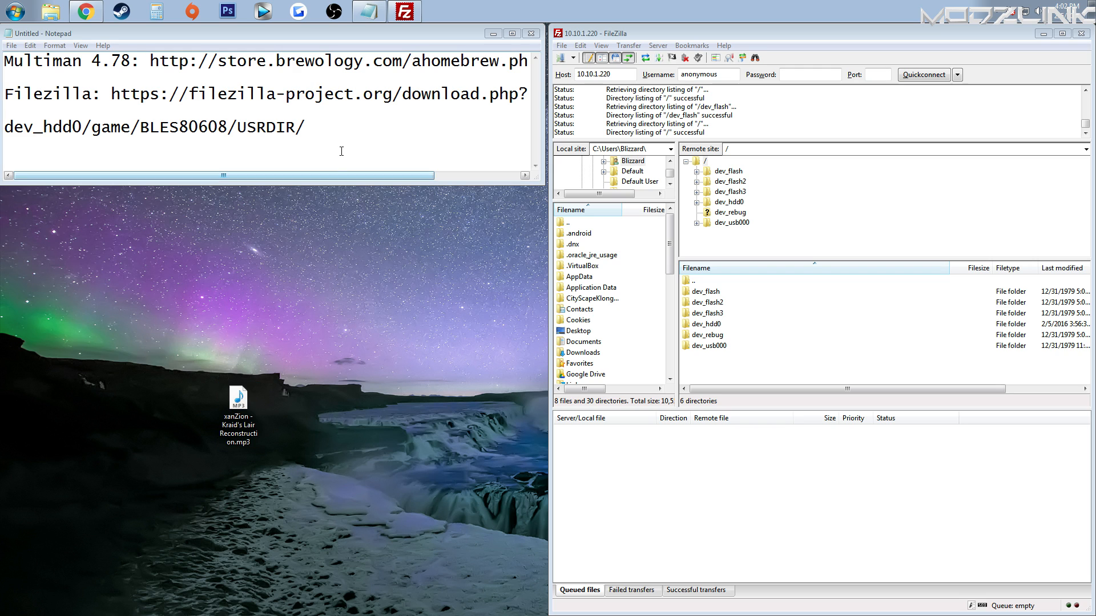
- Navigate to dev_hdd0/game/BLES80608/USRDIR and select the existing SOUND.BIN file
{"action": "left_click_drag", "start_coordinate": [101, 126], "coordinate": [304, 126]}
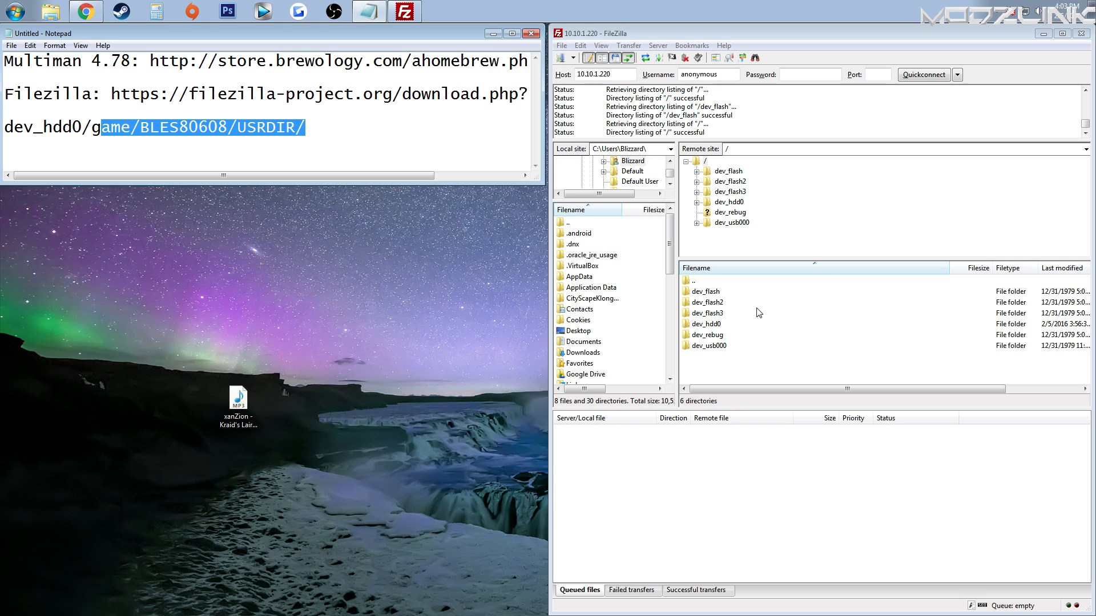
{"action": "double_click", "coordinate": [705, 325]}
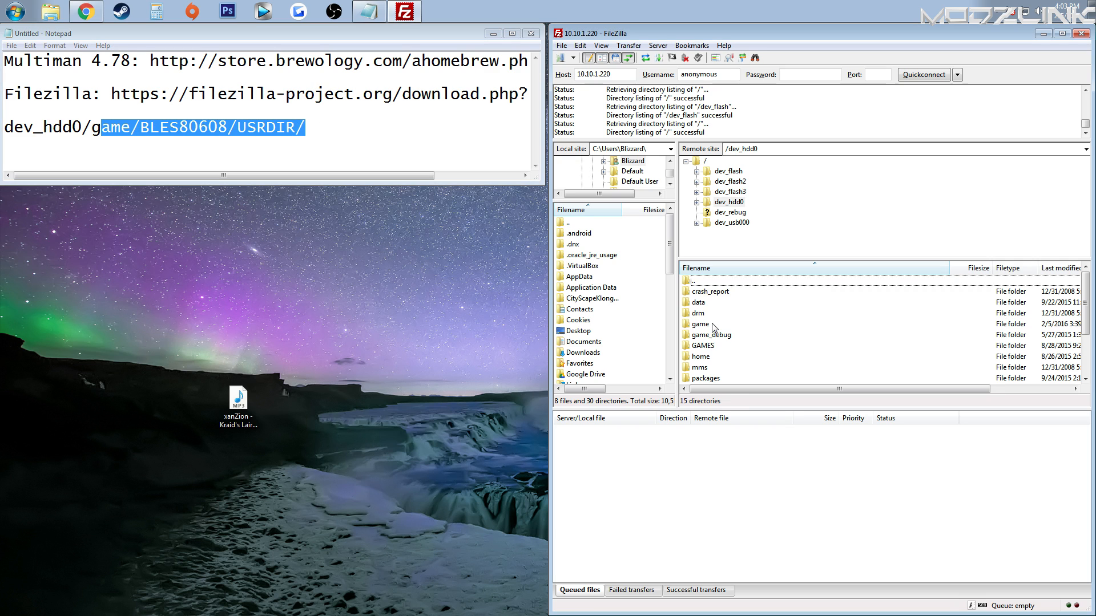
{"action": "mouse_move", "coordinate": [755, 336]}
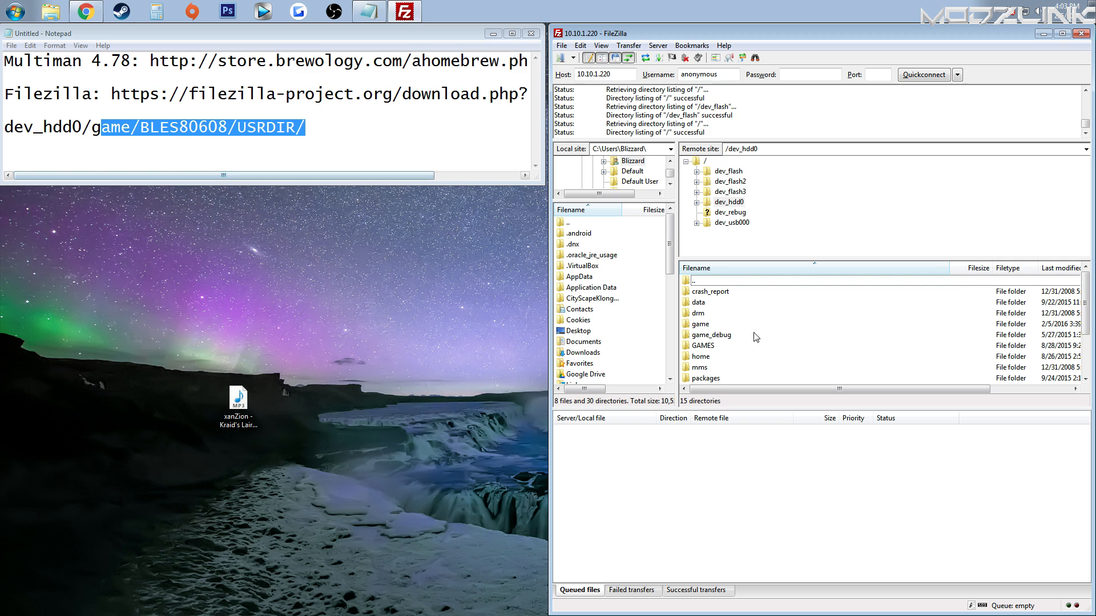
{"action": "double_click", "coordinate": [702, 324]}
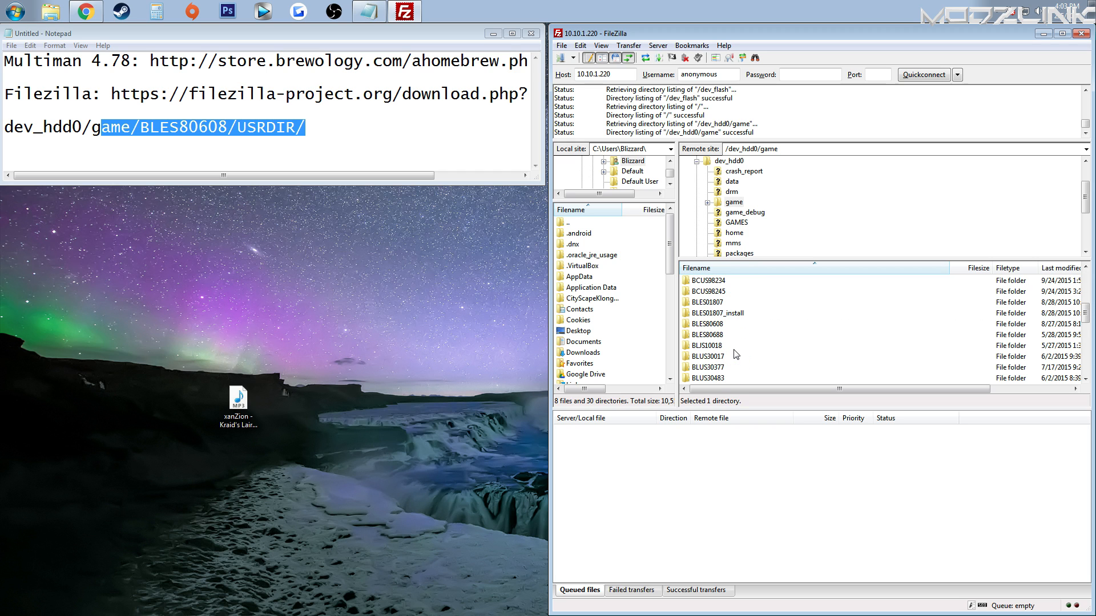
{"action": "scroll", "scroll_direction": "down", "scroll_amount": 3}
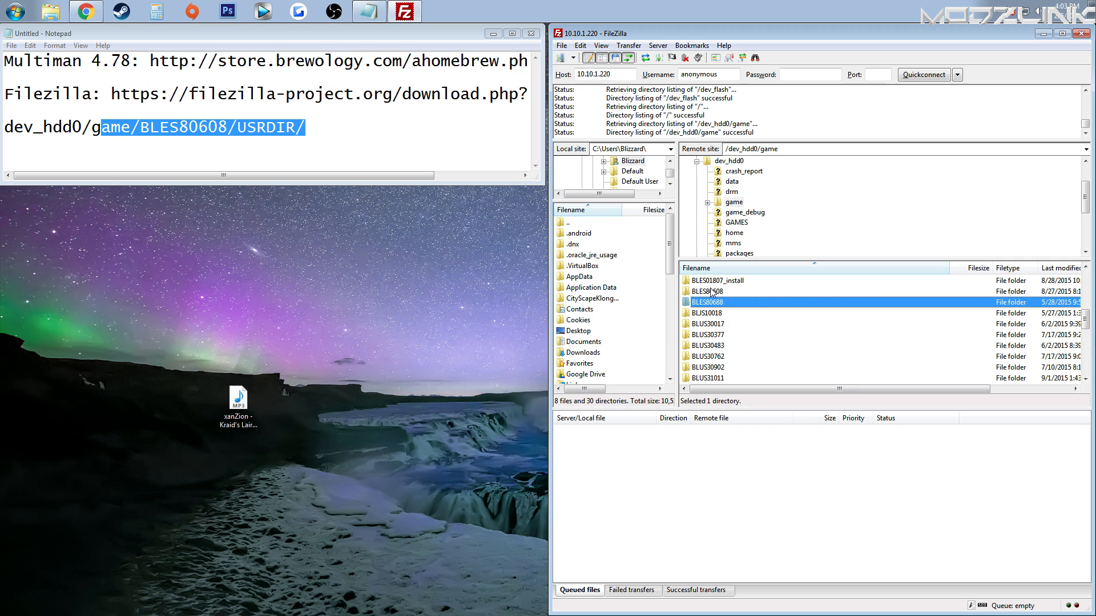
{"action": "double_click", "coordinate": [706, 291]}
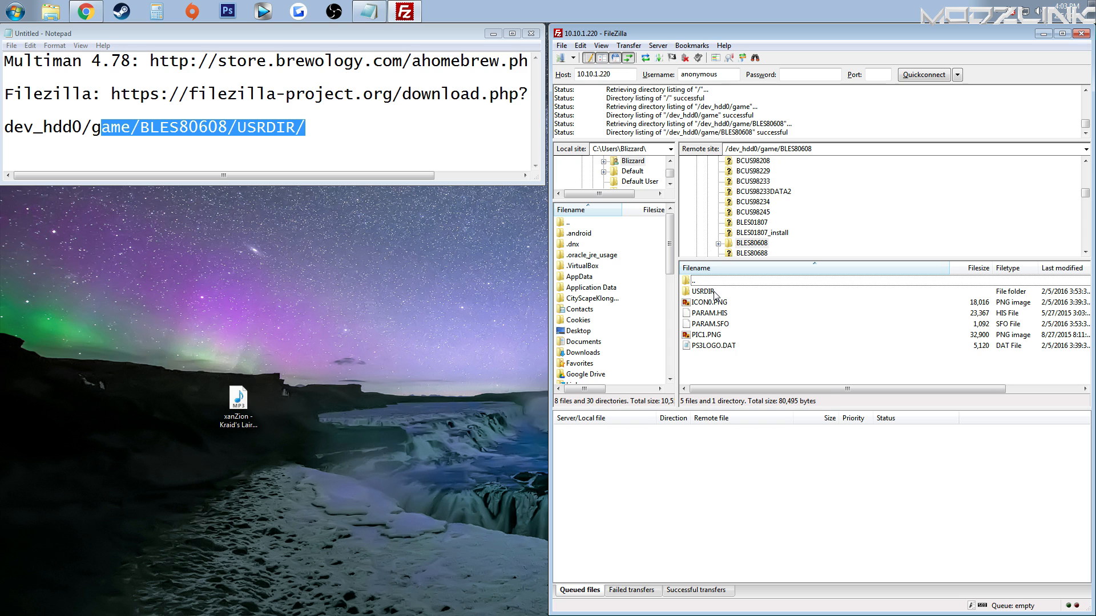
{"action": "double_click", "coordinate": [706, 293]}
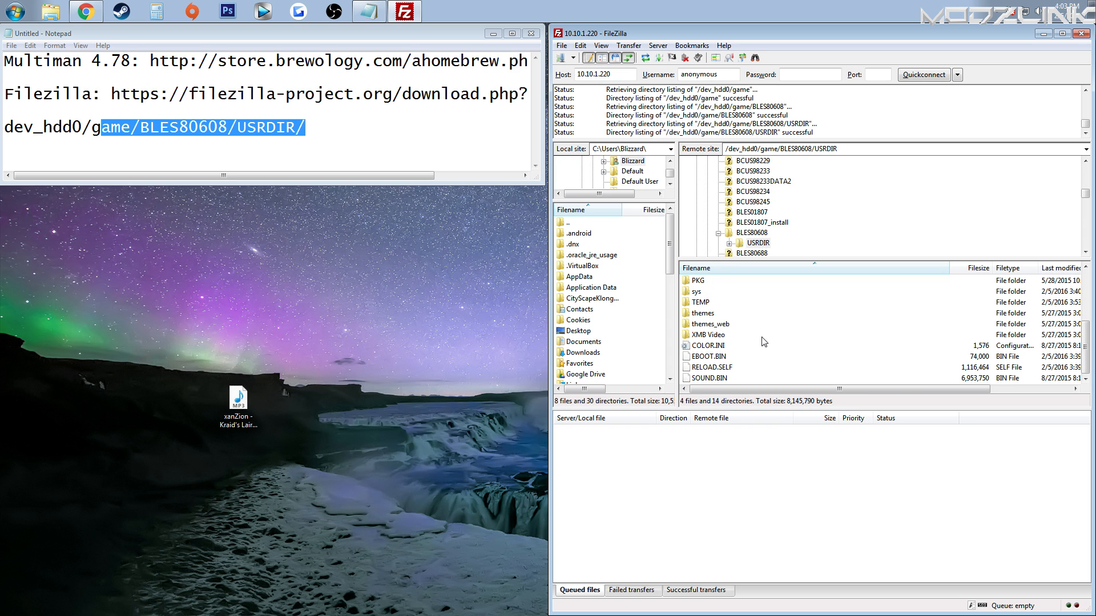
{"action": "left_click", "coordinate": [709, 378]}
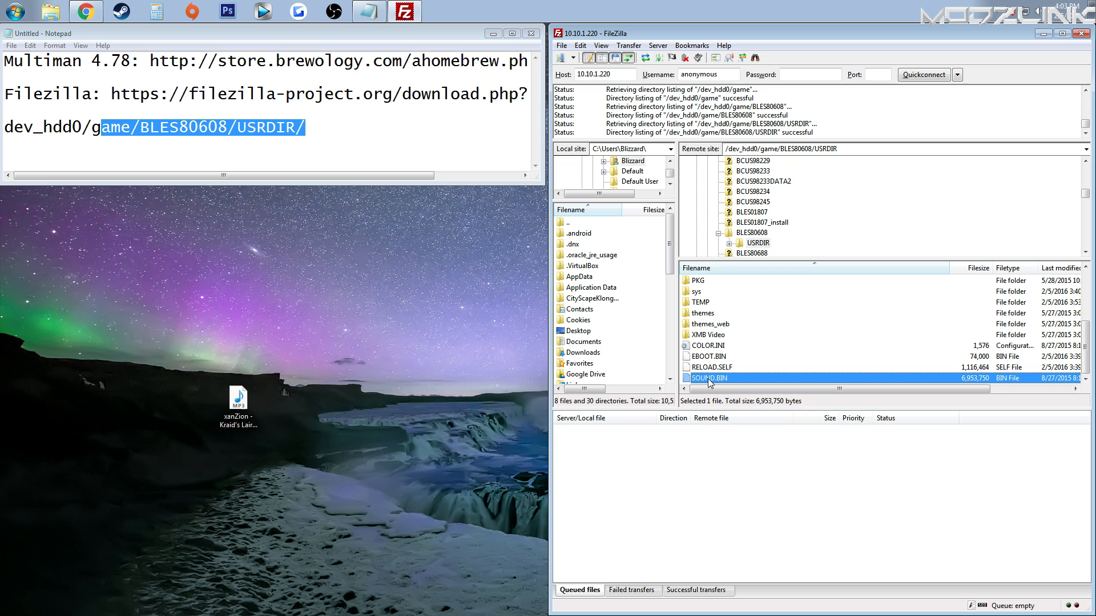
{"action": "mouse_move", "coordinate": [269, 377]}
{"action": "type", "text": "SOUND.b"}
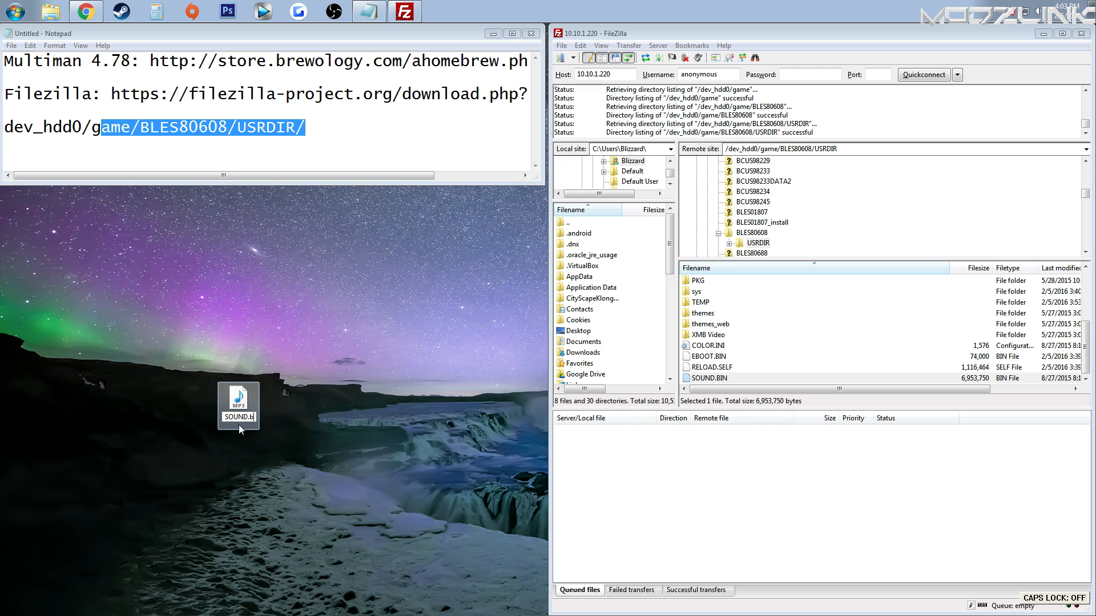
- Confirm the MP3's new name SOUND.BIN and accept the extension change warning
{"action": "key", "text": "Enter"}
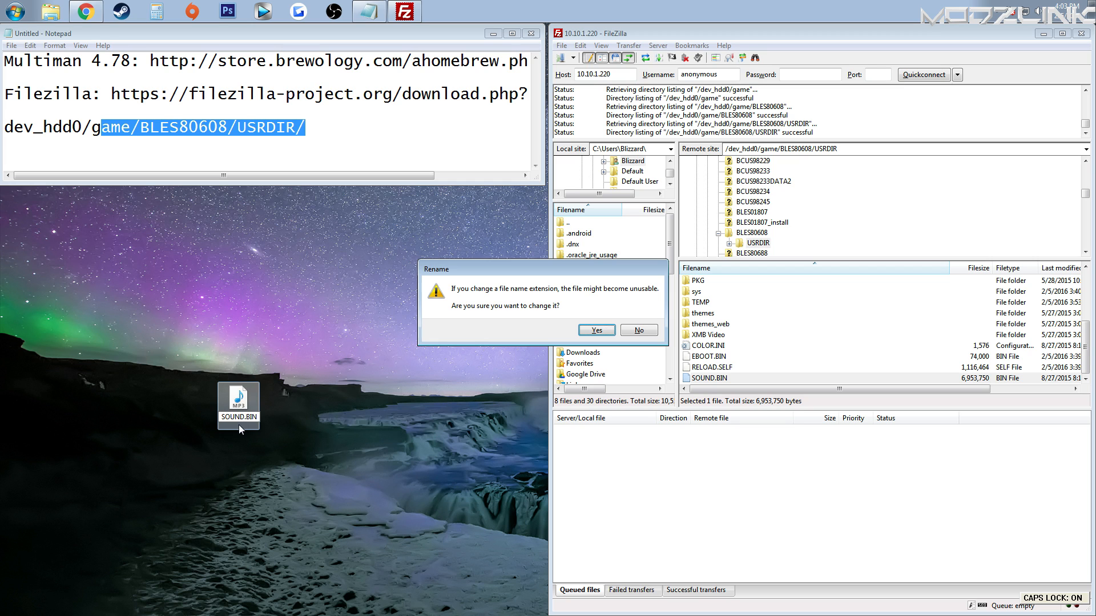
{"action": "left_click", "coordinate": [596, 330]}
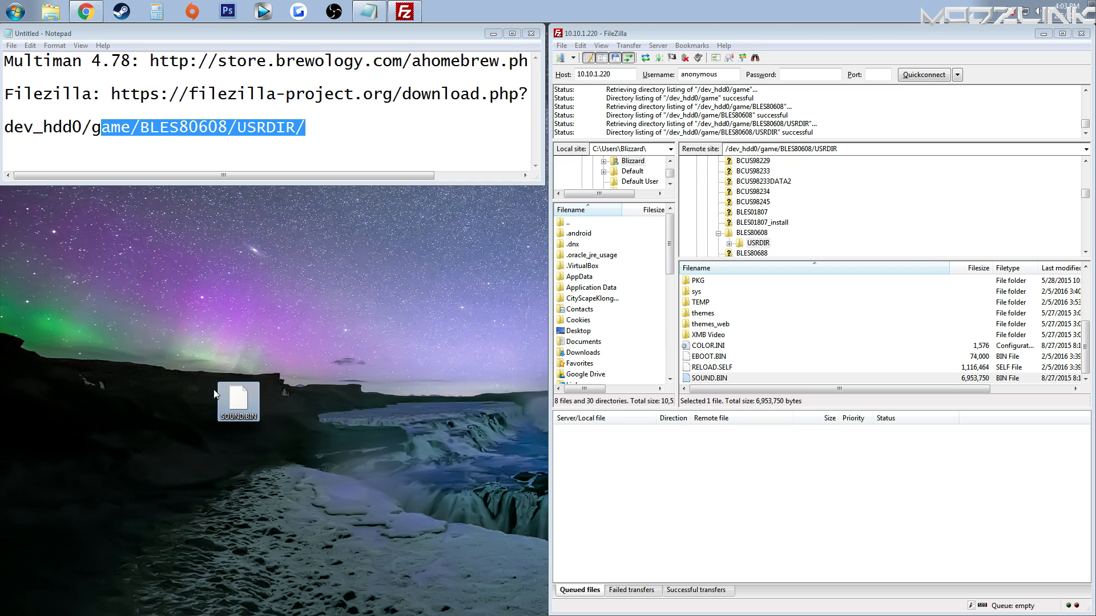
{"action": "mouse_move", "coordinate": [849, 352]}
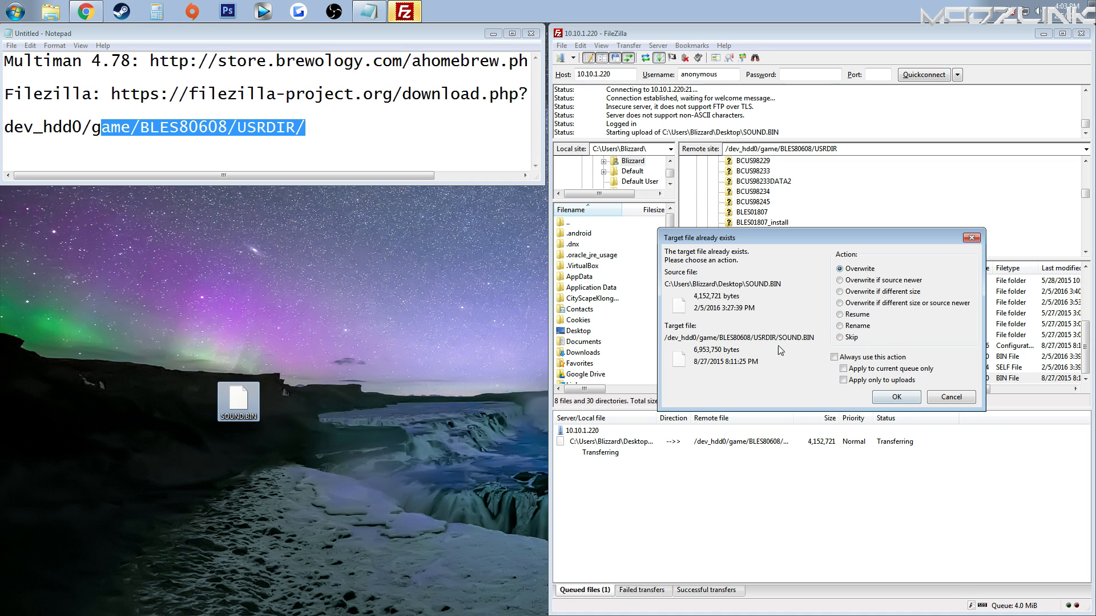
- Overwrite the existing SOUND.BIN in the PS3's USRDIR with the uploaded file
{"action": "left_click", "coordinate": [896, 397]}
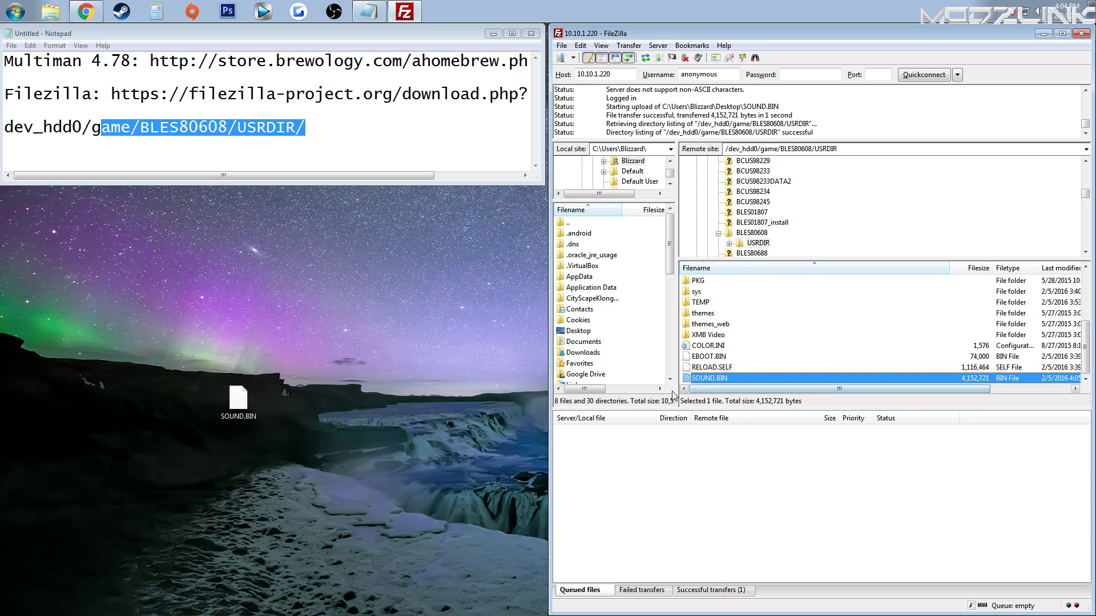
{"action": "mouse_move", "coordinate": [480, 283]}
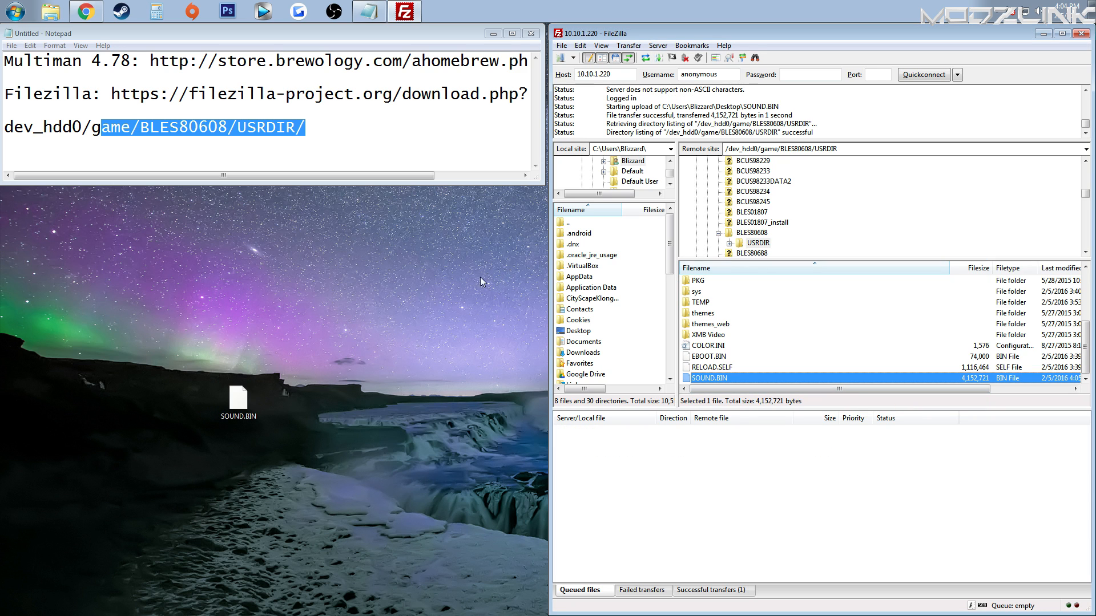
{"action": "mouse_move", "coordinate": [542, 359]}
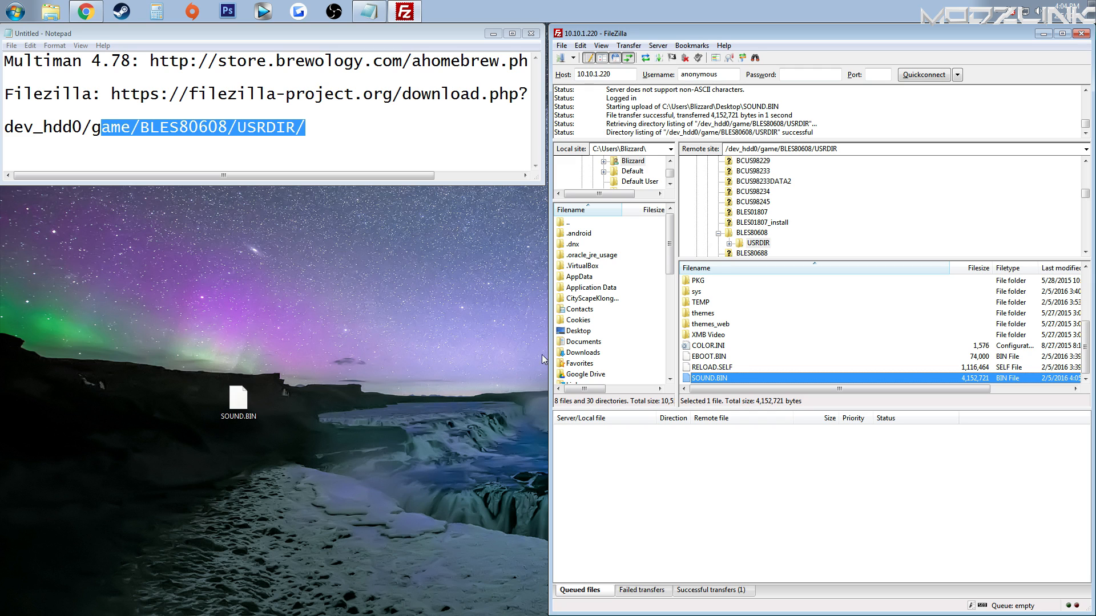
{"action": "mouse_move", "coordinate": [190, 495]}
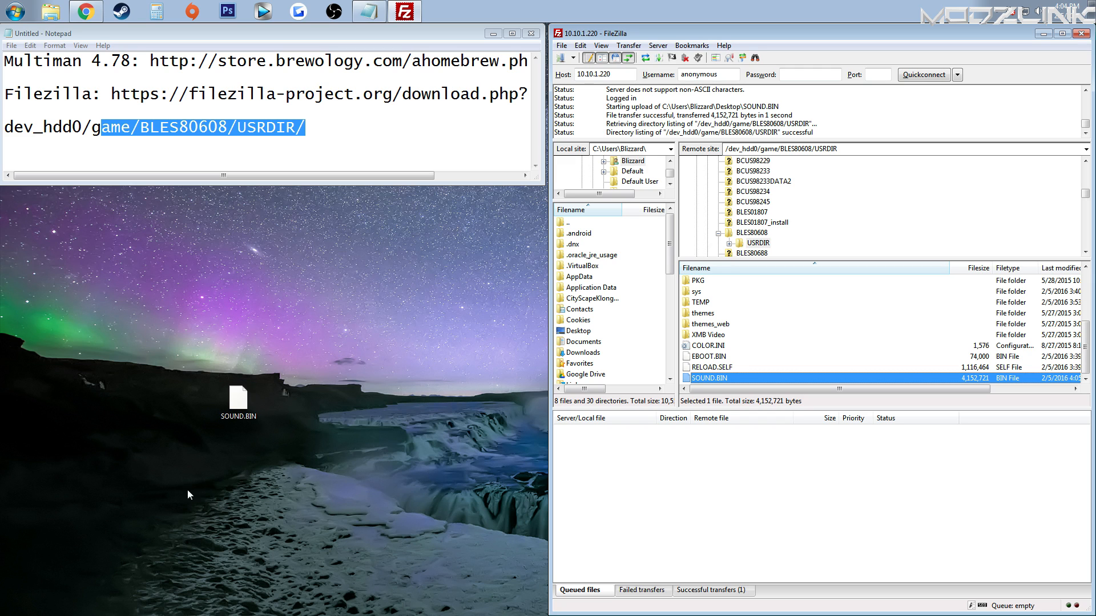
{"action": "mouse_move", "coordinate": [270, 571]}
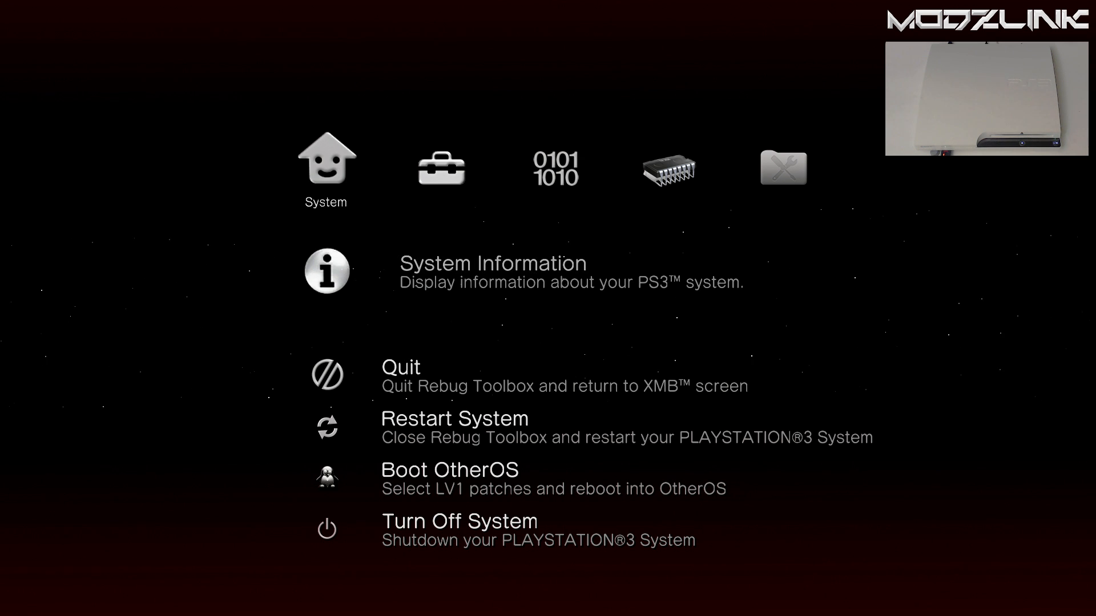
- Quit Rebug Toolbox to return toward multiMAN's Settings column
{"action": "key", "text": "Down"}
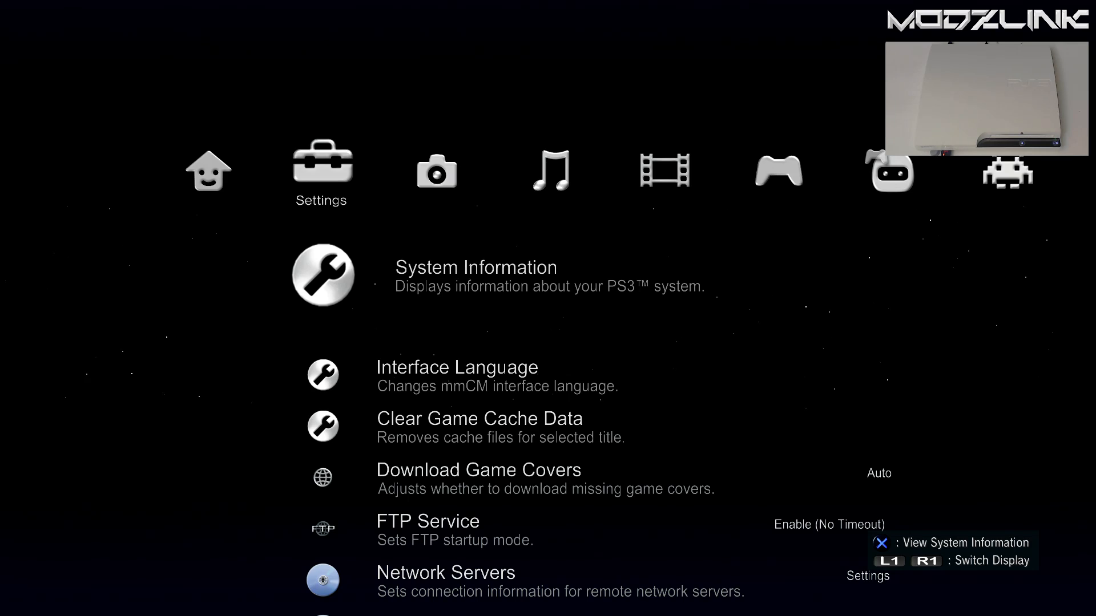
- Set Theme Audio to Enable in Settings, then move to the Music column
{"action": "scroll", "scroll_direction": "down", "scroll_amount": 3}
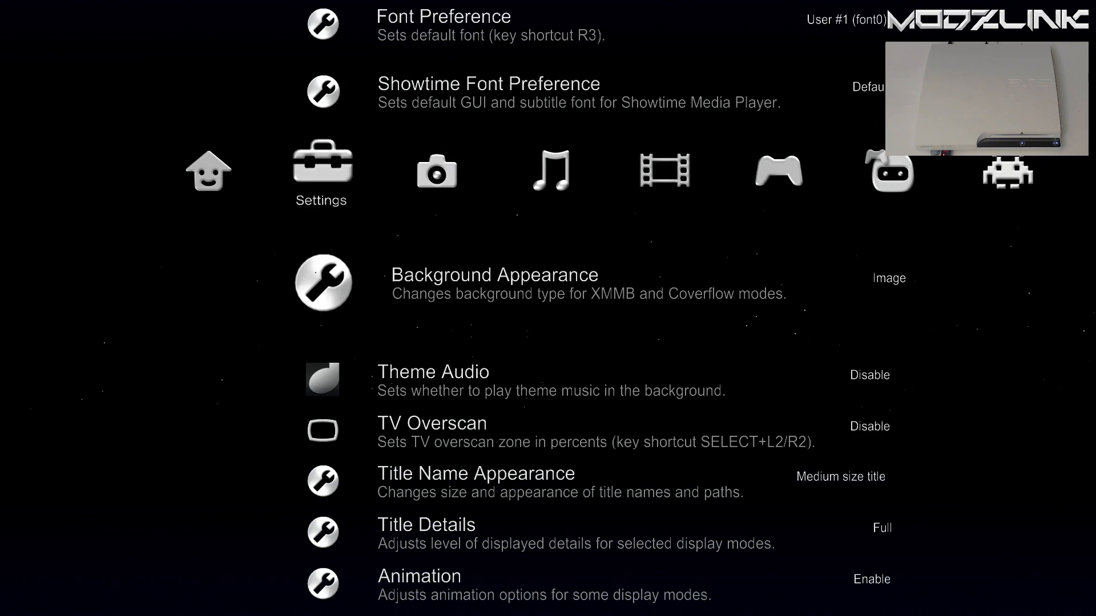
{"action": "left_click", "coordinate": [322, 380]}
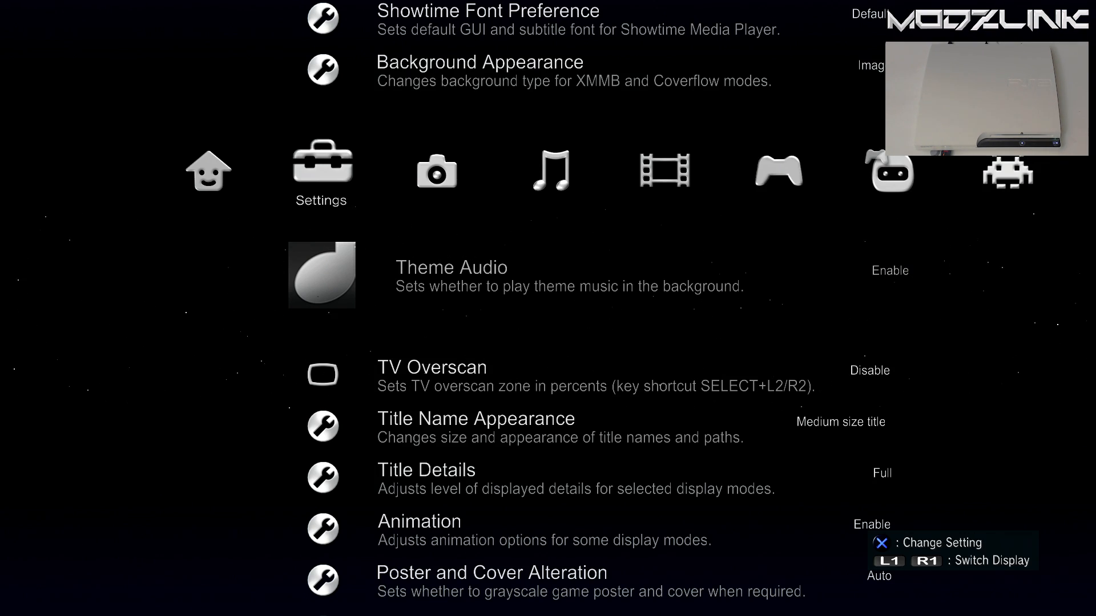
{"action": "key", "text": "Left"}
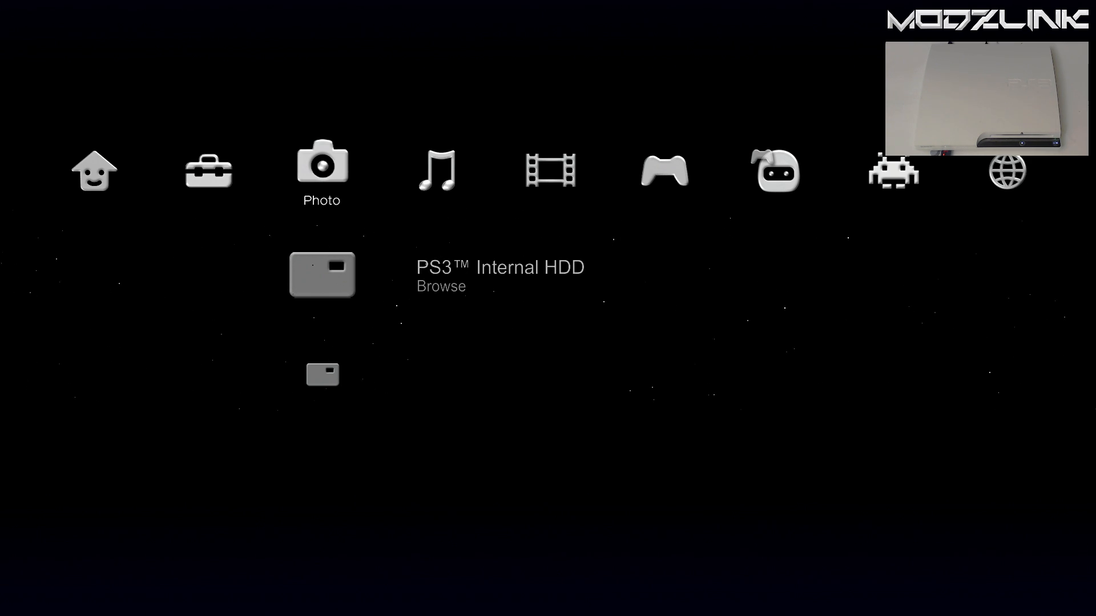
{"action": "key", "text": "Right"}
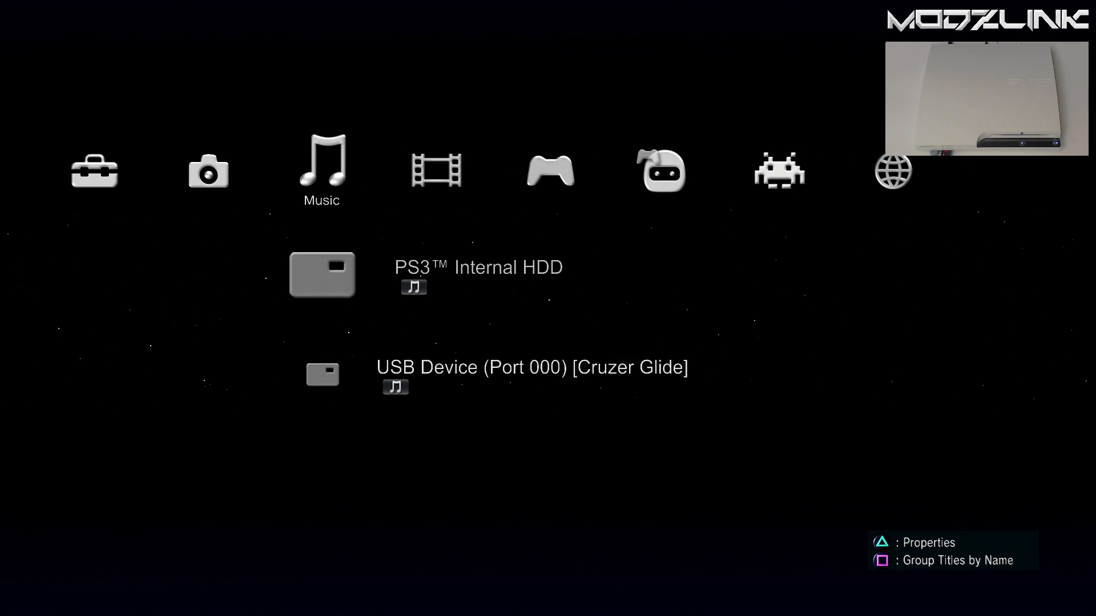